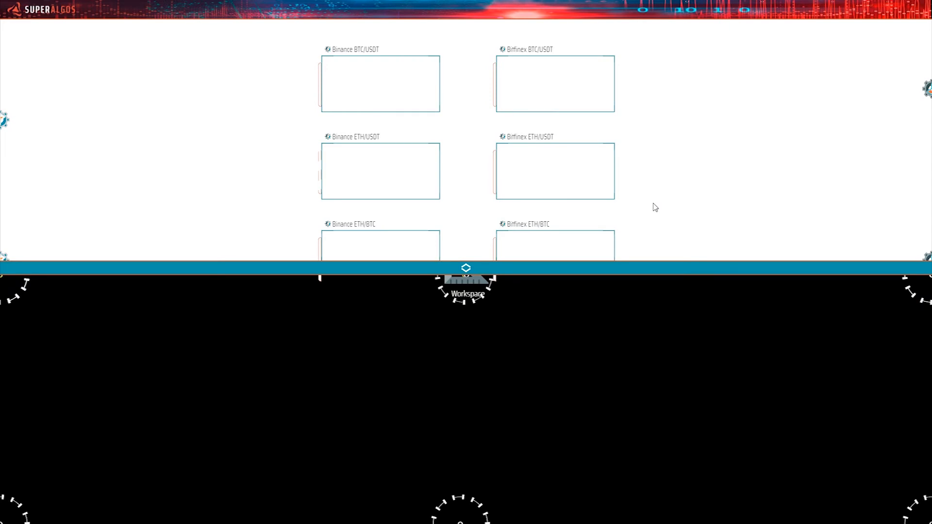
{"action": "mouse_move", "coordinate": [598, 338]}
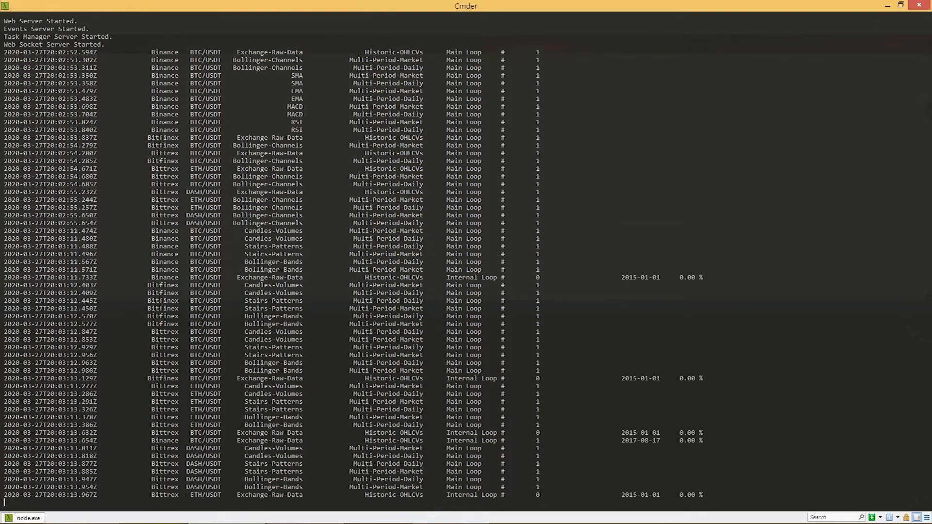
Scroll through the Cmder node log of Binance, Bitfinex and Bittrex OHLCV mining tasks
{"action": "scroll", "scroll_direction": "down", "scroll_amount": 3}
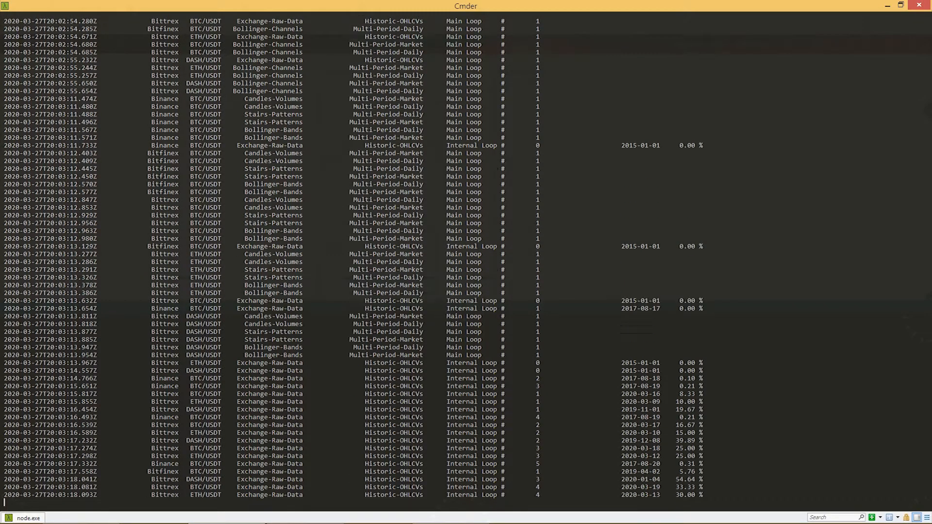
{"action": "scroll", "scroll_direction": "down", "scroll_amount": 3}
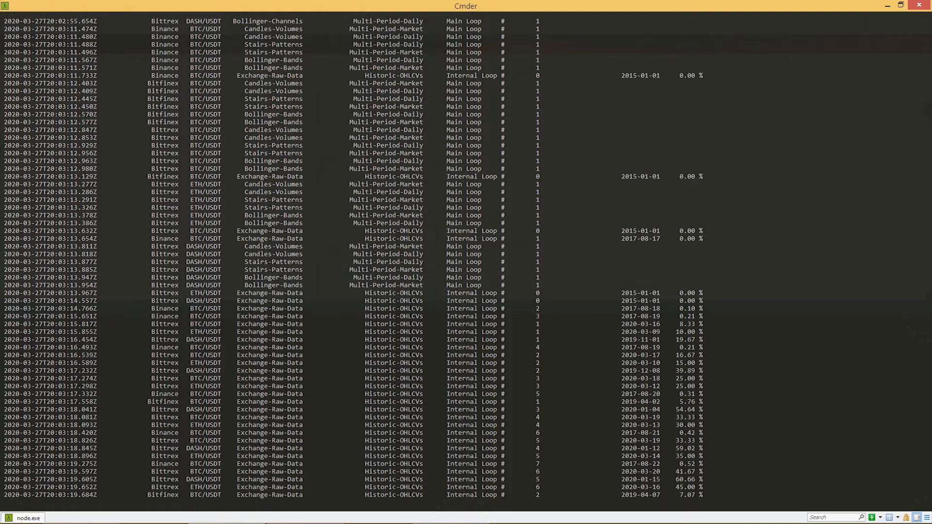
{"action": "scroll", "scroll_direction": "down", "scroll_amount": 3}
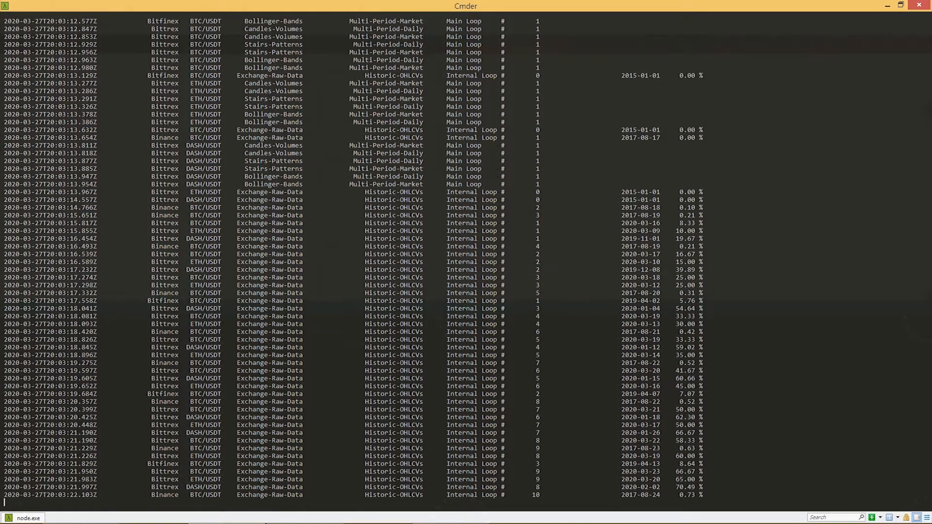
{"action": "scroll", "scroll_direction": "down", "scroll_amount": 3}
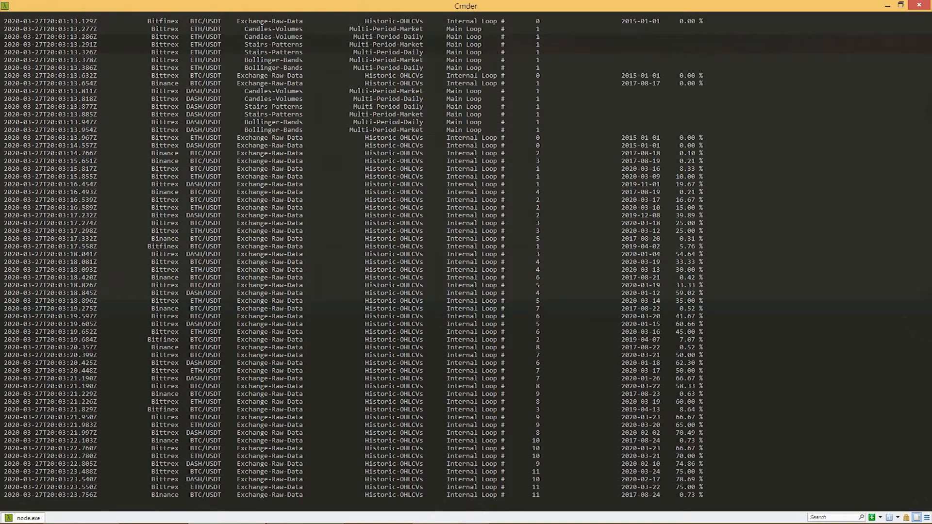
{"action": "scroll", "scroll_direction": "down", "scroll_amount": 3}
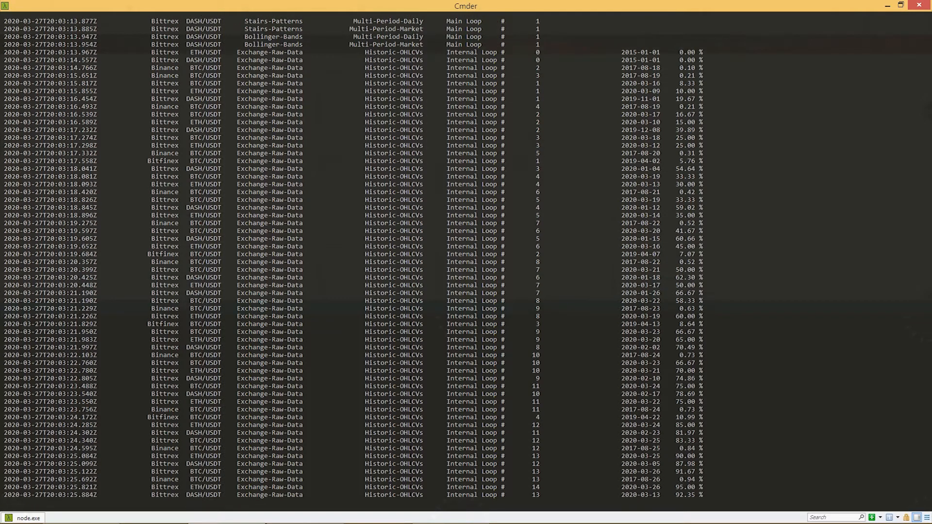
{"action": "scroll", "scroll_direction": "down", "scroll_amount": 3}
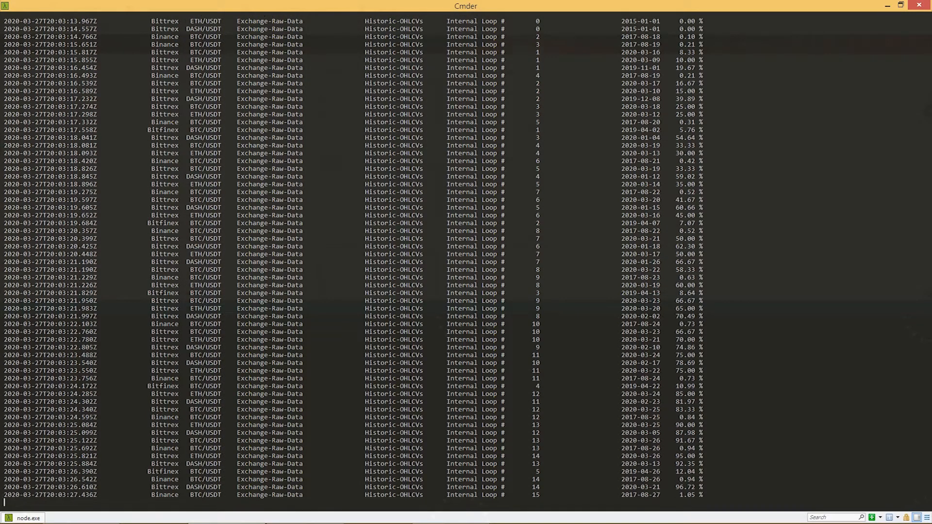
{"action": "scroll", "scroll_direction": "down", "scroll_amount": 3}
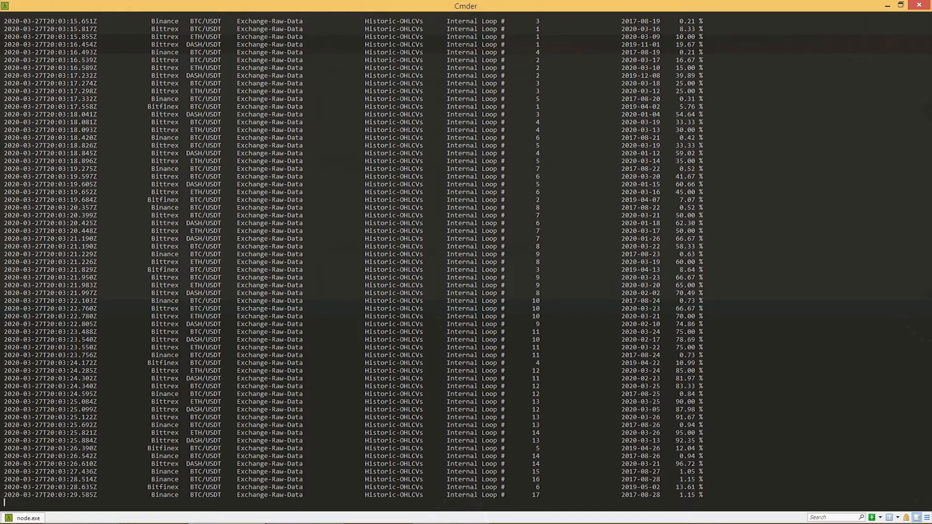
{"action": "scroll", "scroll_direction": "down", "scroll_amount": 3}
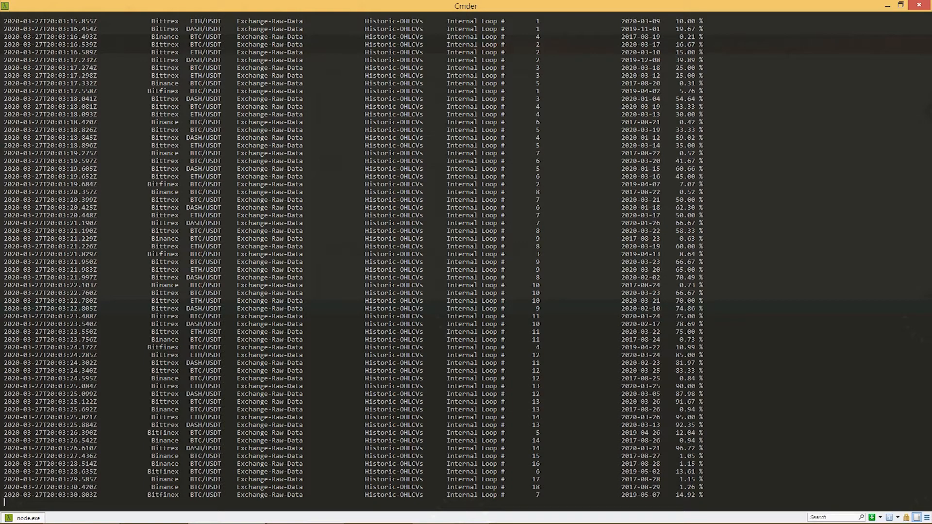
{"action": "scroll", "scroll_direction": "down", "scroll_amount": 3}
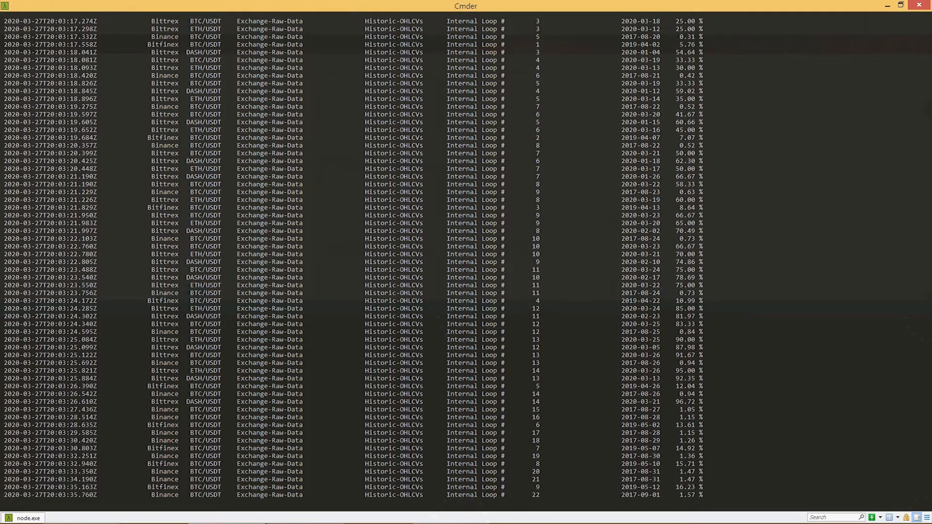
{"action": "scroll", "scroll_direction": "down", "scroll_amount": 3}
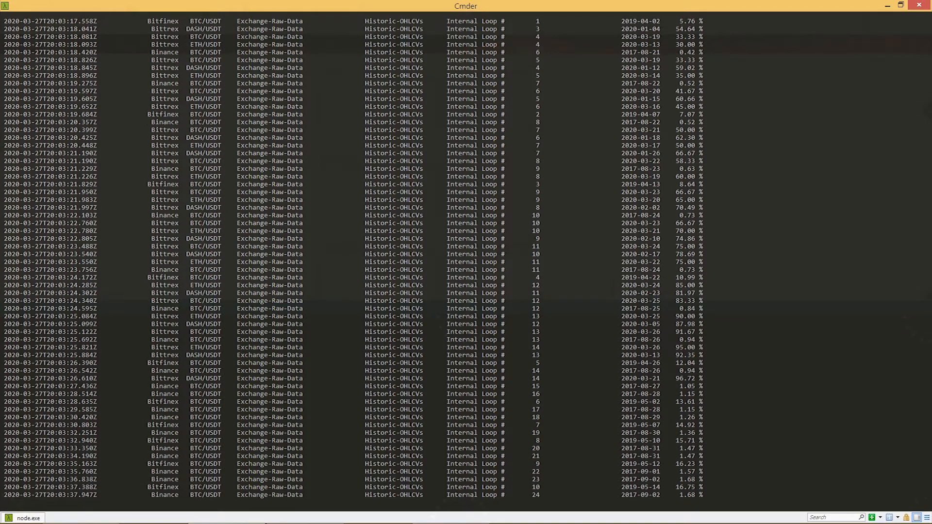
{"action": "scroll", "scroll_direction": "down", "scroll_amount": 3}
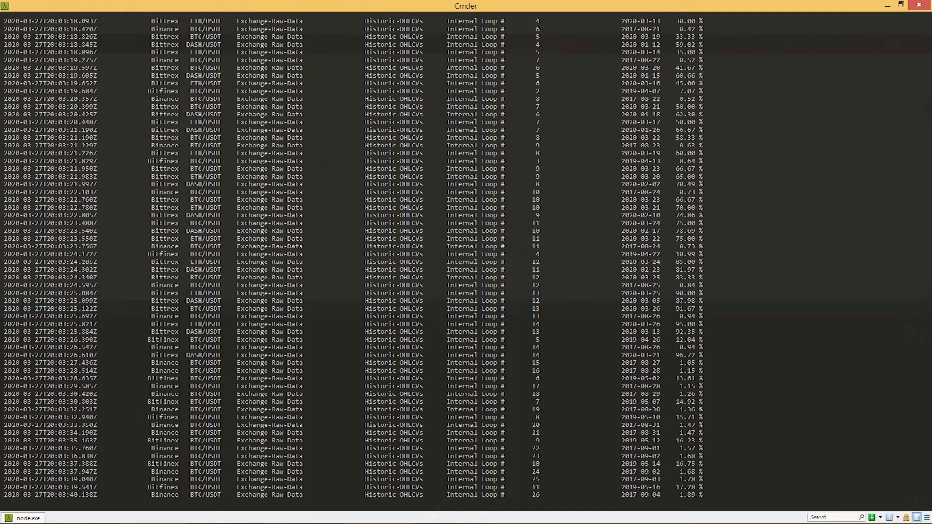
{"action": "scroll", "scroll_direction": "down", "scroll_amount": 3}
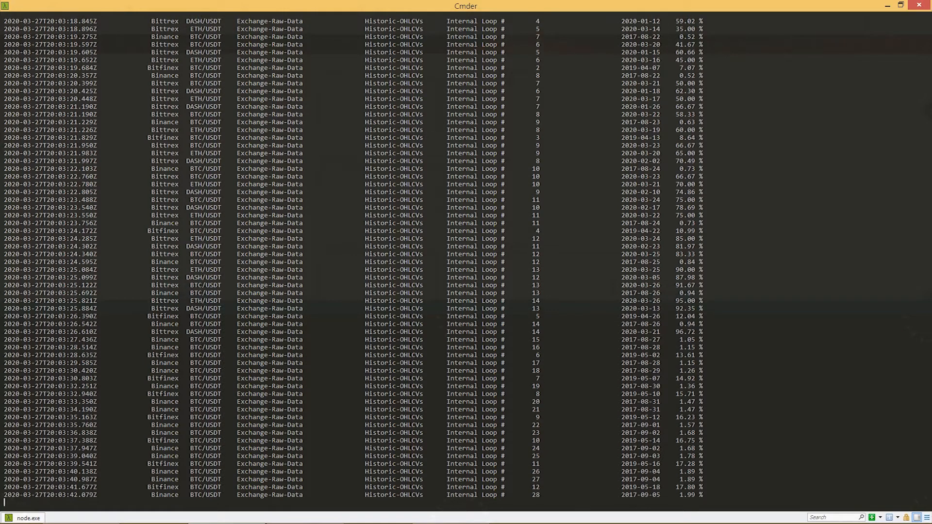
{"action": "scroll", "scroll_direction": "down", "scroll_amount": 3}
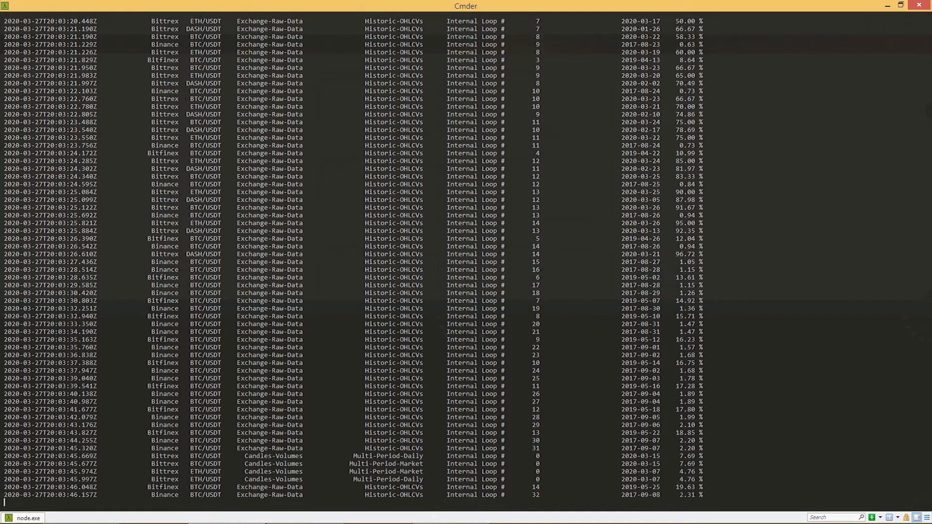
{"action": "scroll", "scroll_direction": "down", "scroll_amount": 3}
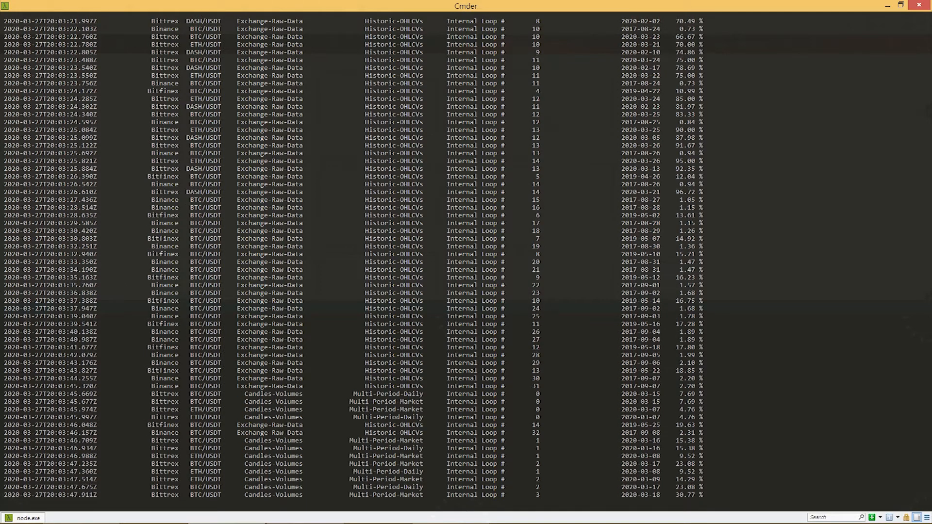
{"action": "scroll", "scroll_direction": "down", "scroll_amount": 3}
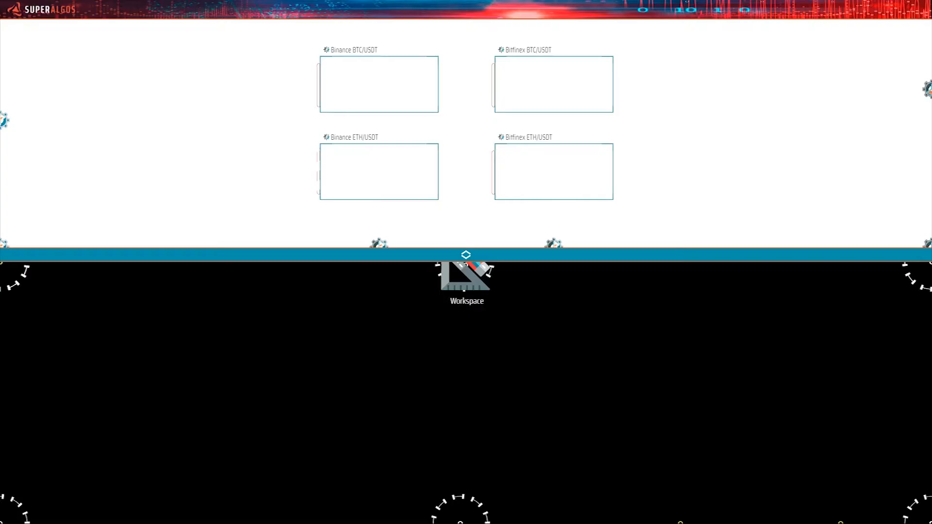
{"action": "left_click", "coordinate": [553, 172]}
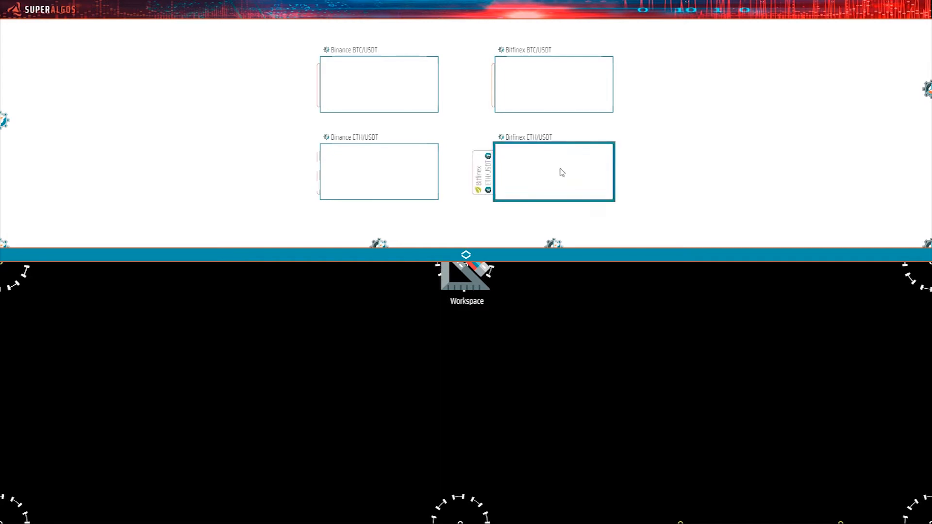
{"action": "left_click", "coordinate": [378, 172]}
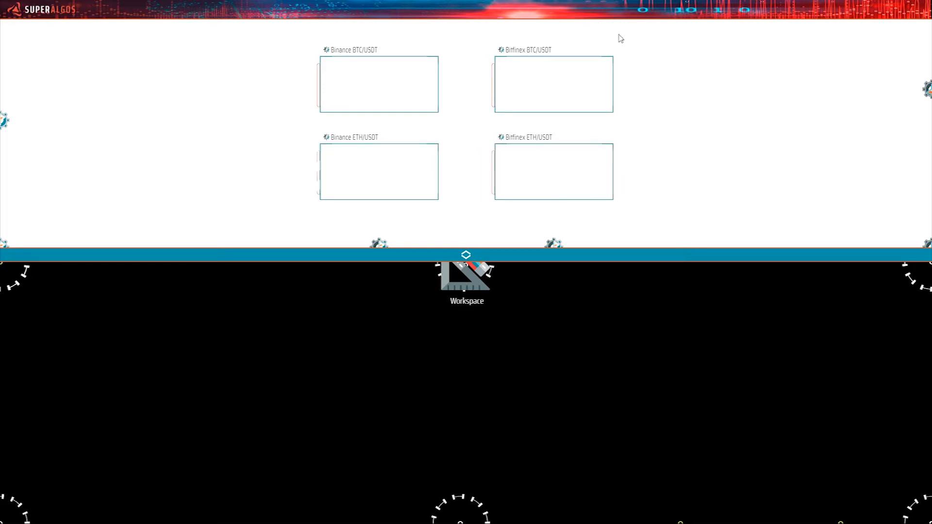
{"action": "mouse_move", "coordinate": [292, 337]}
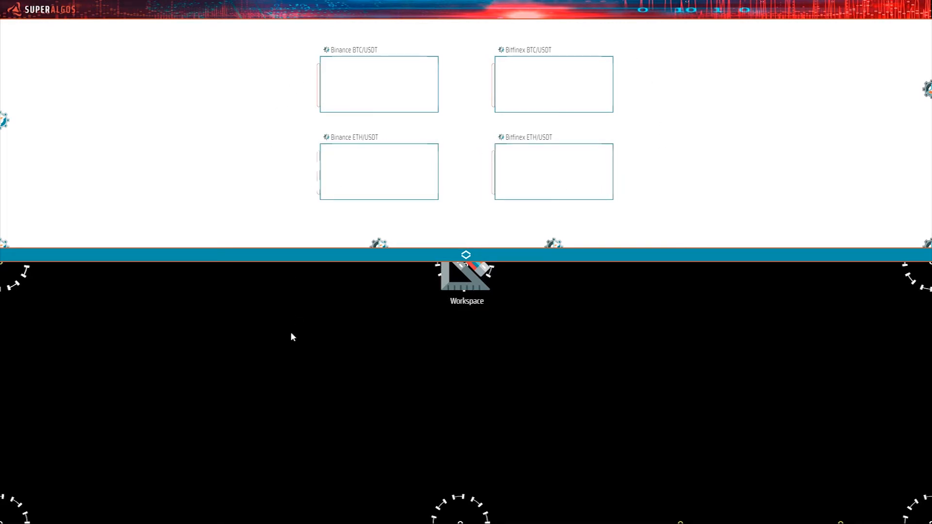
{"action": "mouse_move", "coordinate": [445, 458]}
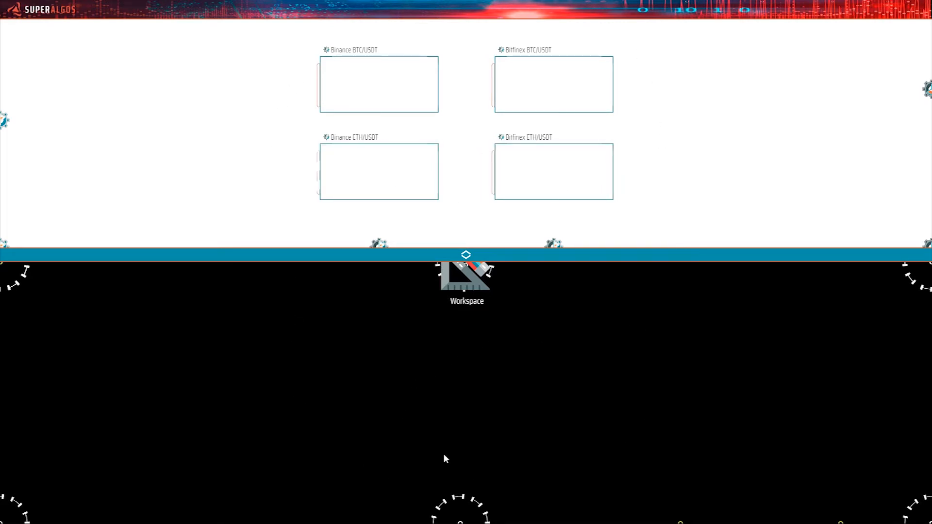
{"action": "mouse_move", "coordinate": [522, 267]}
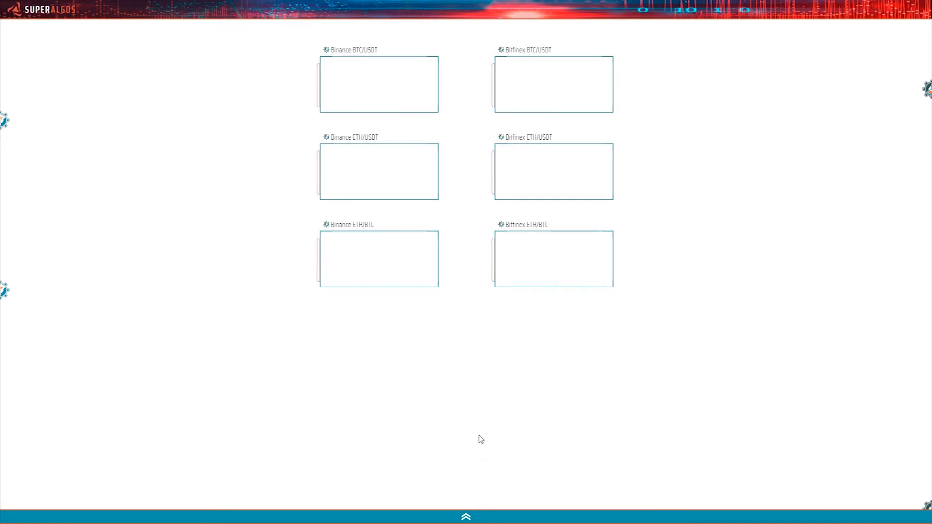
{"action": "mouse_move", "coordinate": [469, 285]}
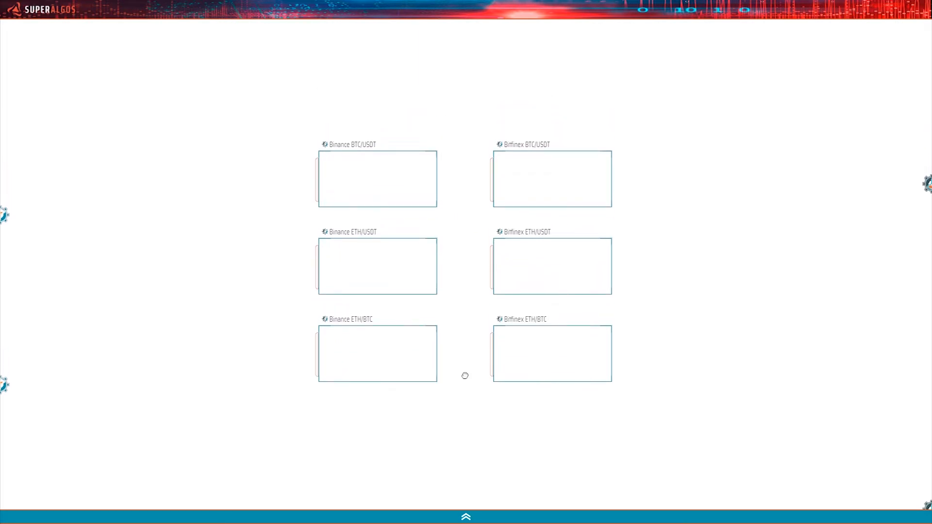
{"action": "mouse_move", "coordinate": [466, 379]}
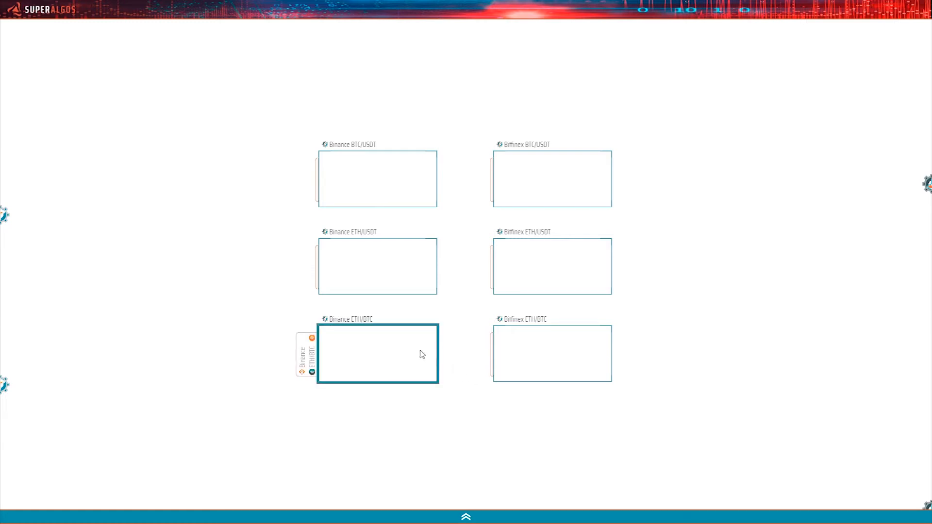
Collapse the bottom workspace panel so the six exchange charts take the full screen
{"action": "left_click", "coordinate": [551, 354]}
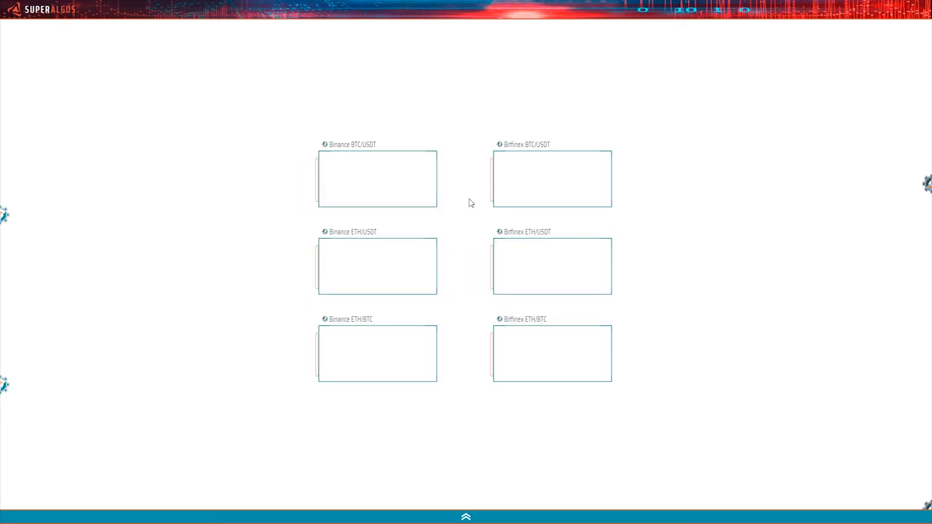
{"action": "left_click", "coordinate": [547, 178]}
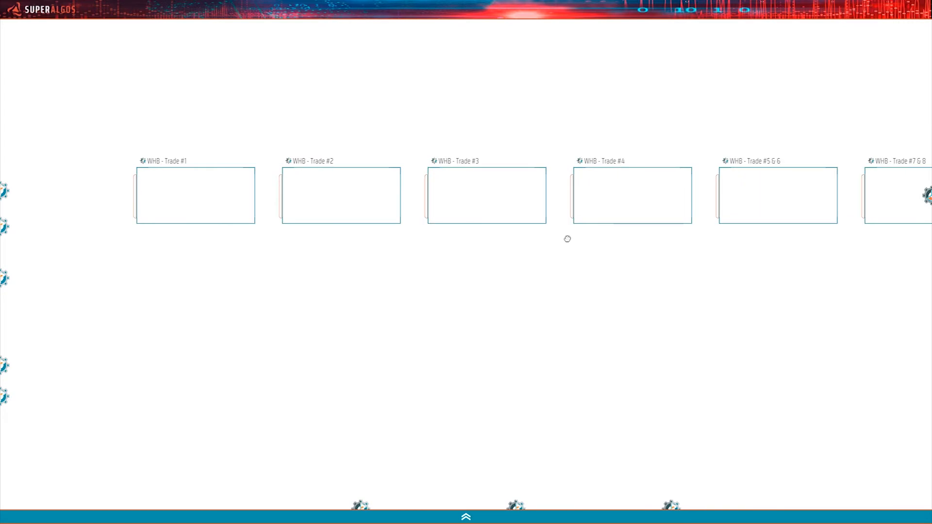
{"action": "mouse_move", "coordinate": [124, 280]}
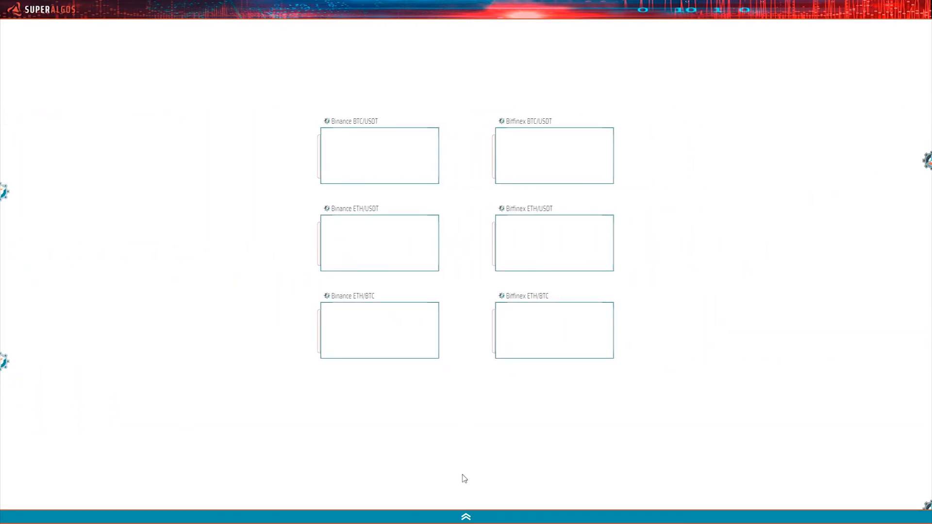
{"action": "left_click", "coordinate": [465, 516]}
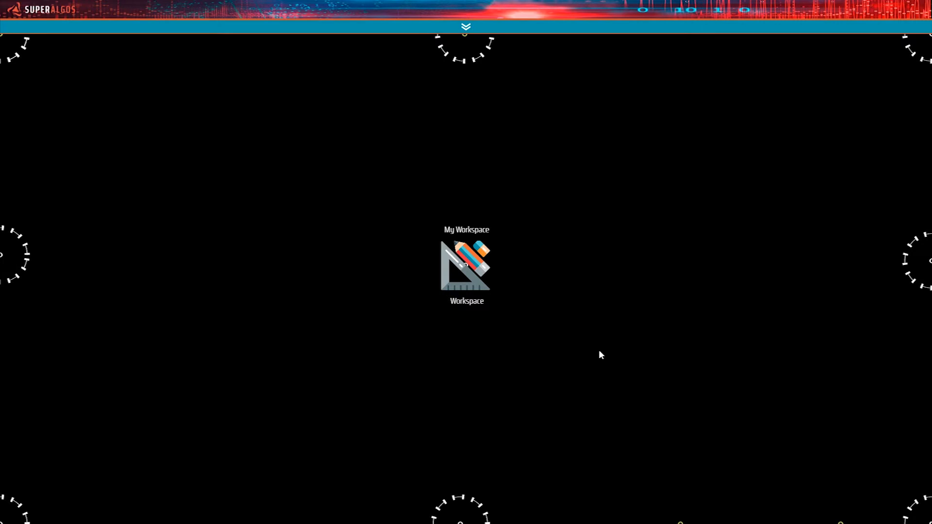
Travel from My Workspace to the Superalgos Network node on the canvas
{"action": "left_click", "coordinate": [466, 267]}
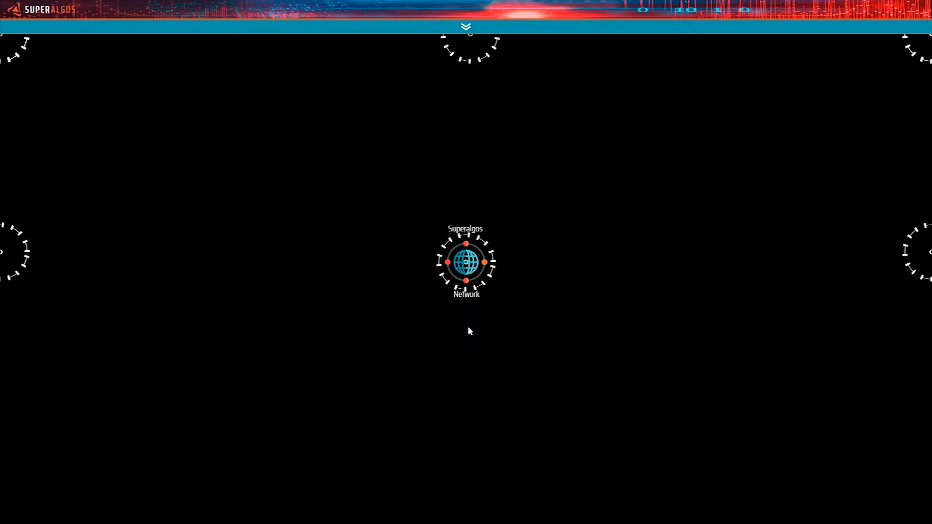
Zoom into the Superalgos Network to reach My Computer's node, with Data Mining at 3/3
{"action": "left_click", "coordinate": [466, 262]}
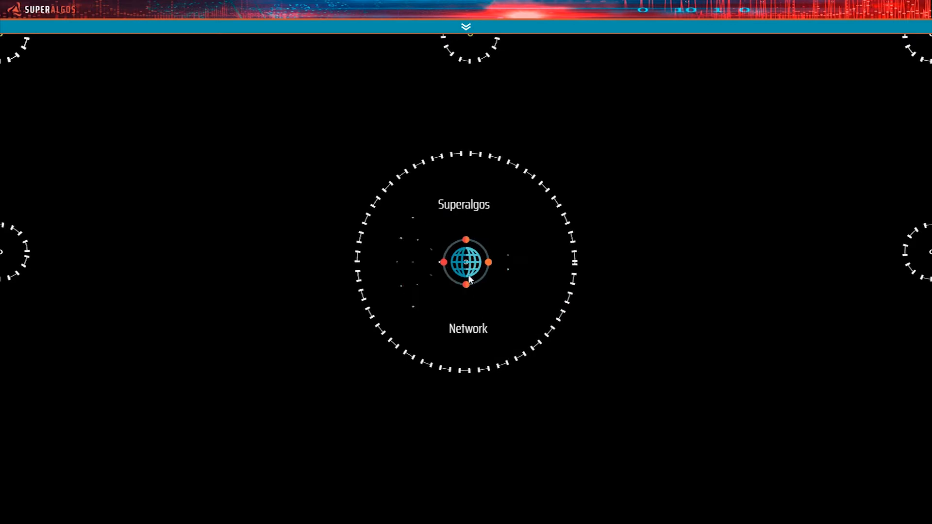
{"action": "left_click", "coordinate": [466, 263]}
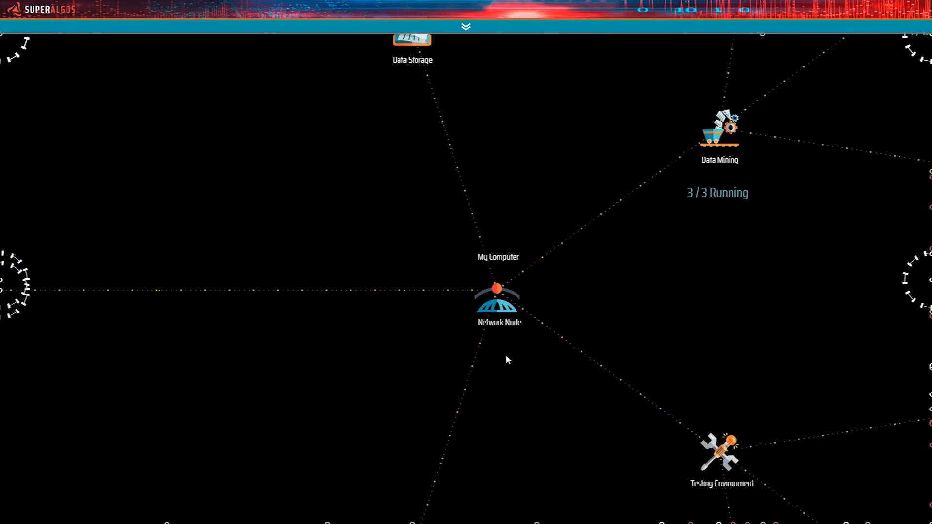
{"action": "mouse_move", "coordinate": [426, 383]}
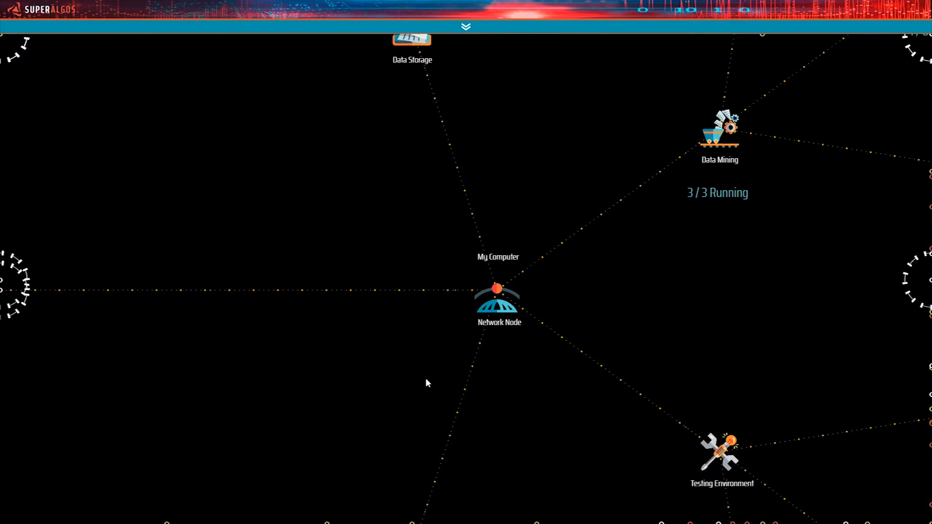
{"action": "mouse_move", "coordinate": [446, 380]}
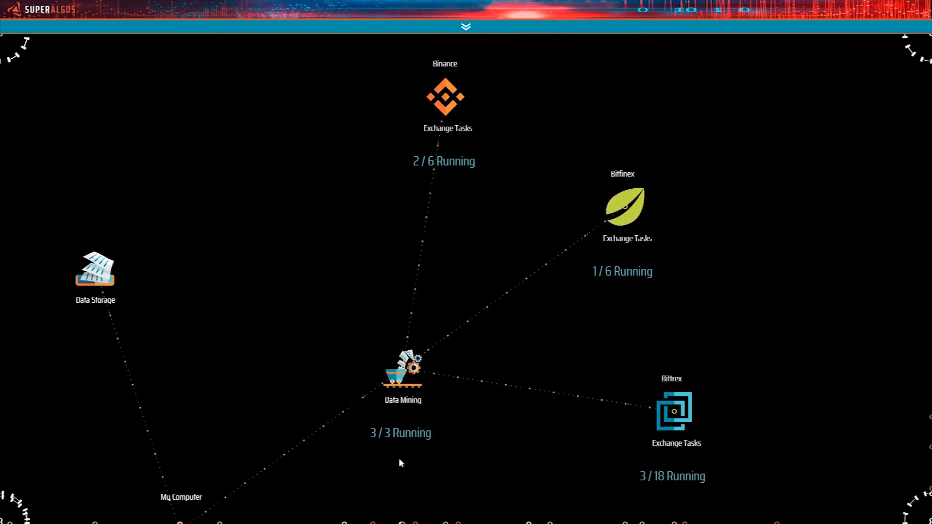
{"action": "mouse_move", "coordinate": [441, 447]}
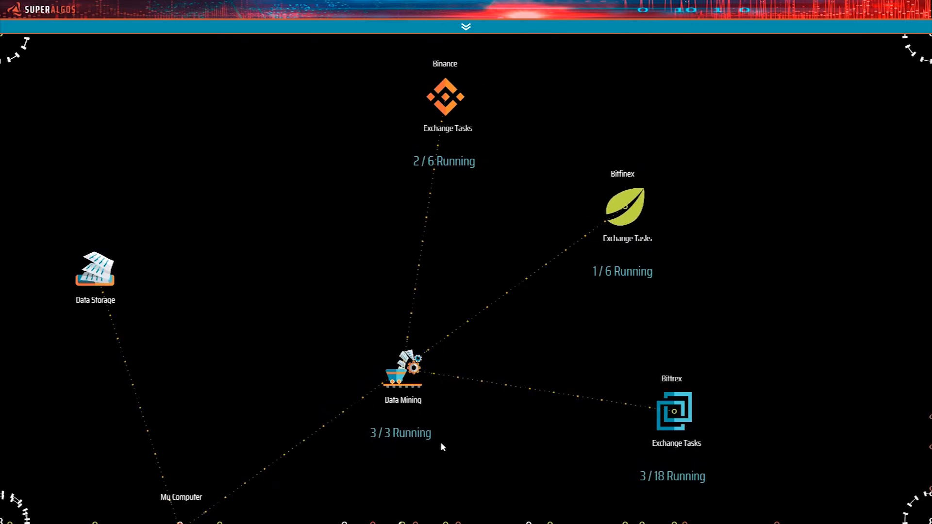
{"action": "mouse_move", "coordinate": [480, 434]}
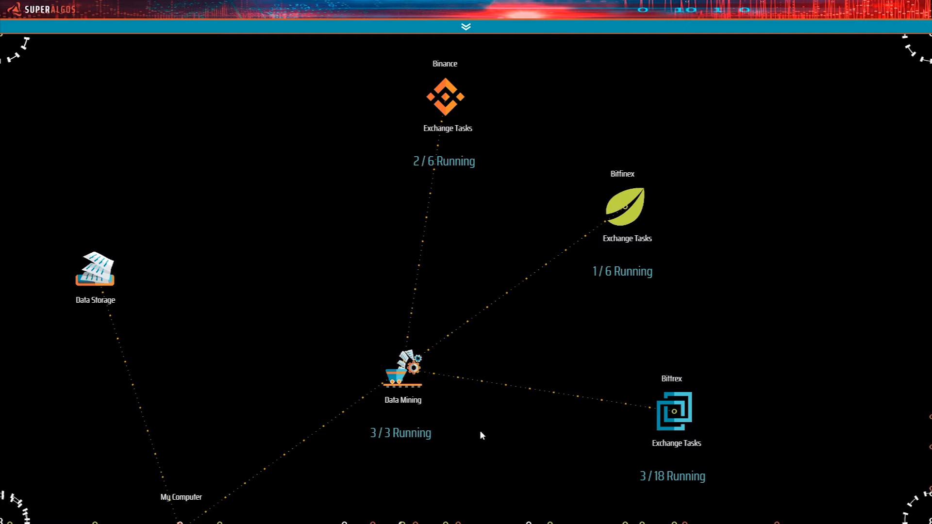
{"action": "mouse_move", "coordinate": [606, 328]}
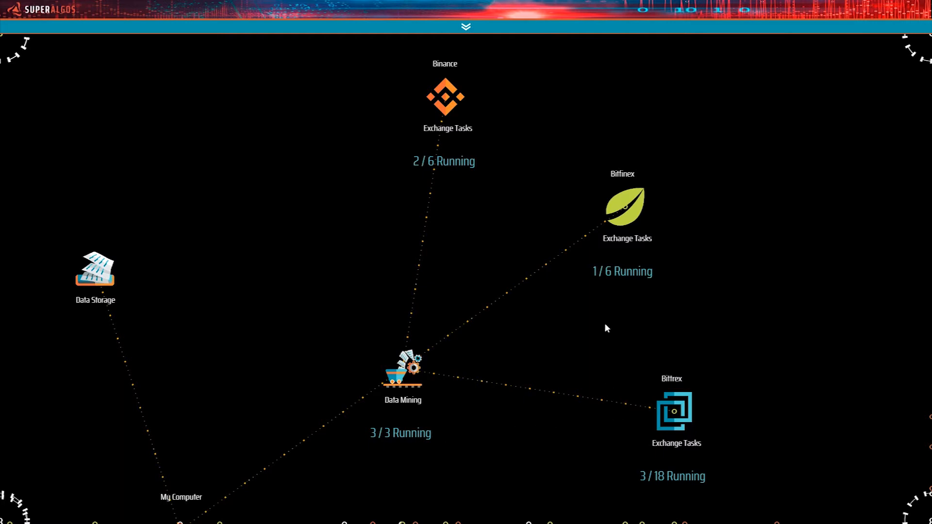
{"action": "mouse_move", "coordinate": [456, 209]}
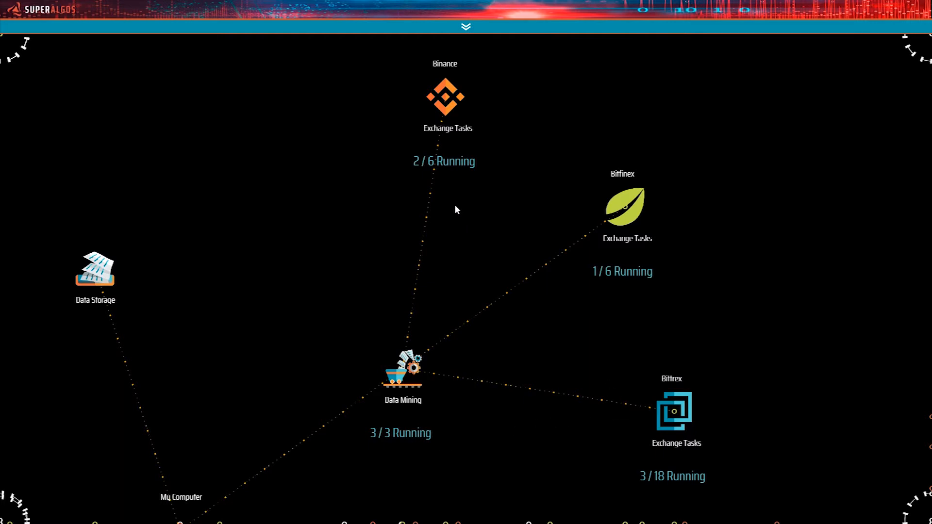
{"action": "mouse_move", "coordinate": [494, 252]}
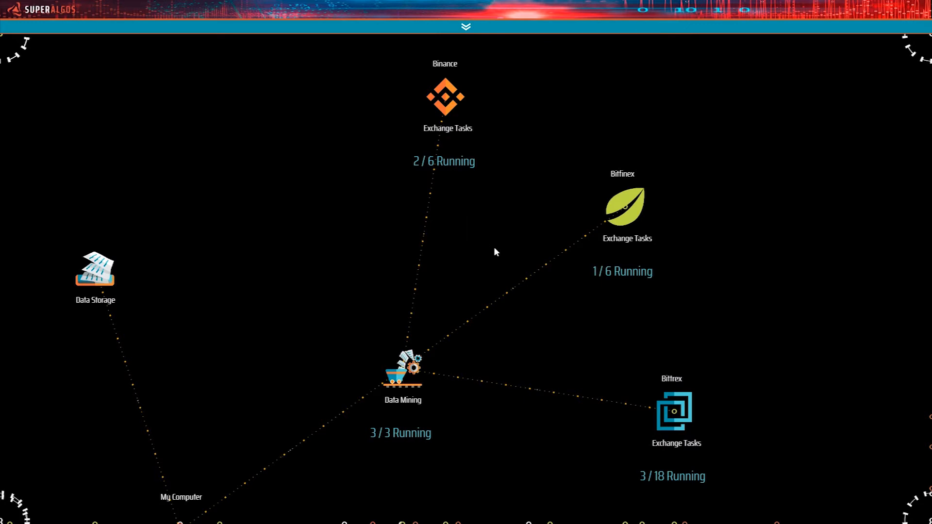
{"action": "mouse_move", "coordinate": [618, 439]}
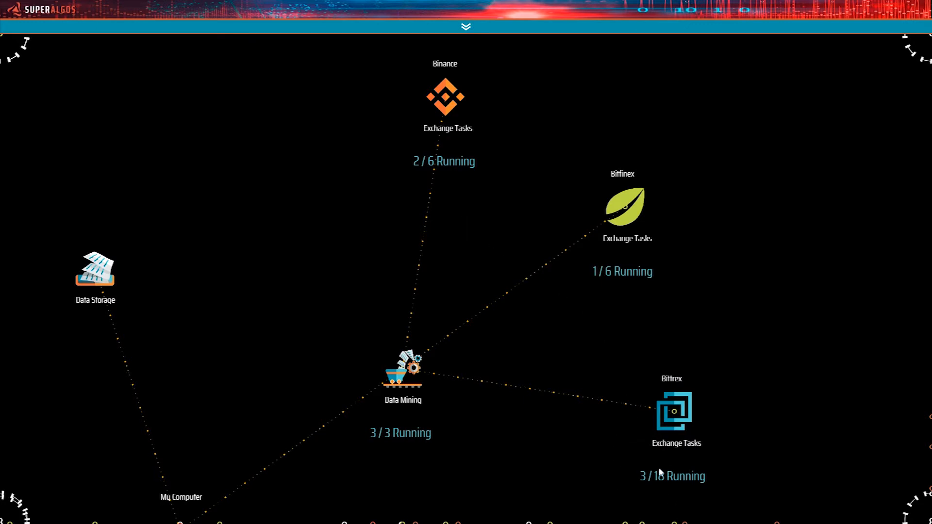
{"action": "mouse_move", "coordinate": [617, 492]}
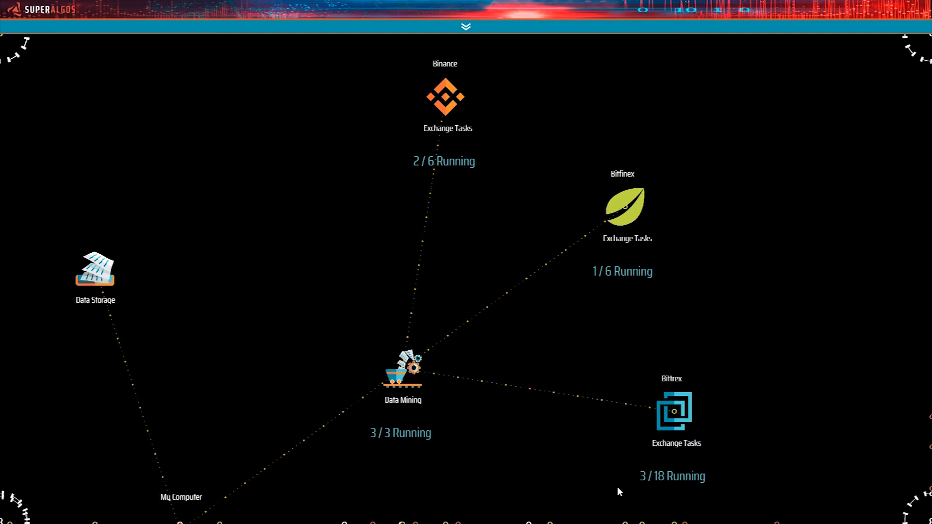
{"action": "mouse_move", "coordinate": [579, 270]}
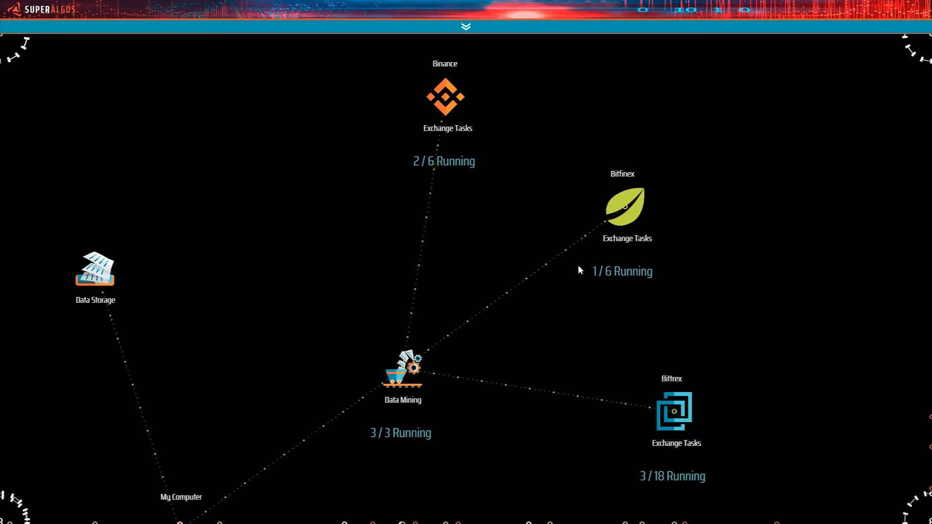
{"action": "mouse_move", "coordinate": [458, 219]}
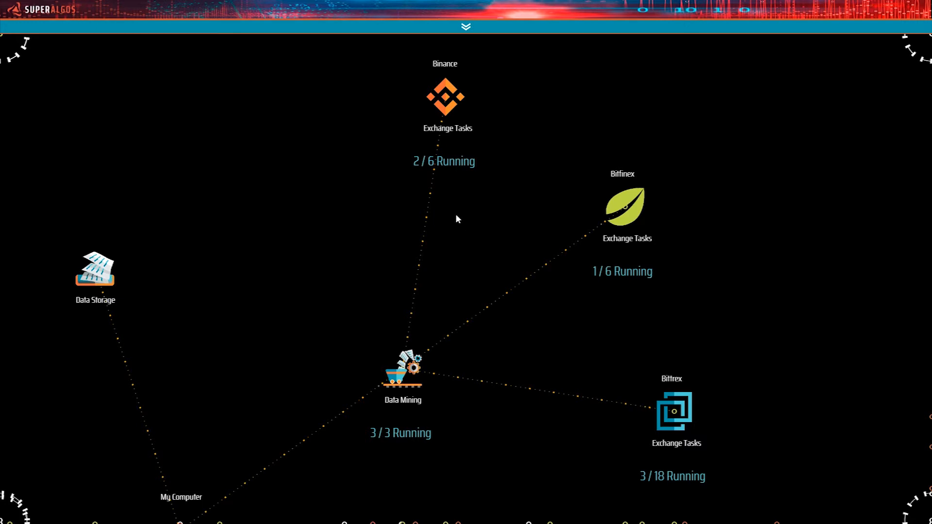
{"action": "mouse_move", "coordinate": [454, 189]}
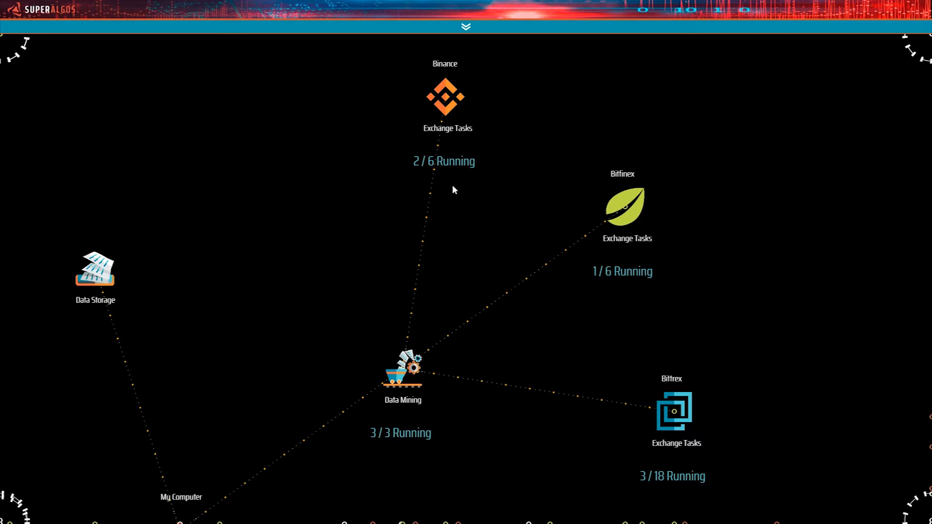
{"action": "mouse_move", "coordinate": [457, 202]}
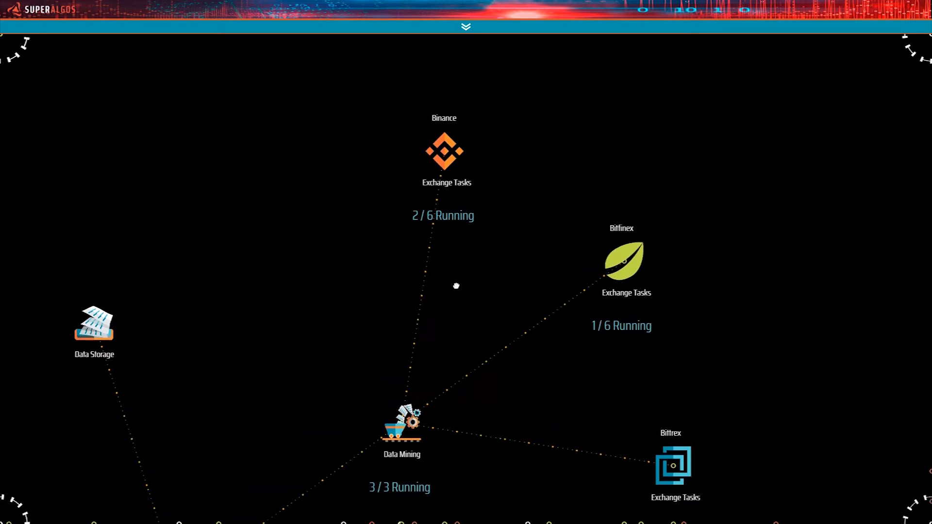
Enter Binance Exchange Tasks to see its Masters and Sparta task managers
{"action": "left_click", "coordinate": [443, 150]}
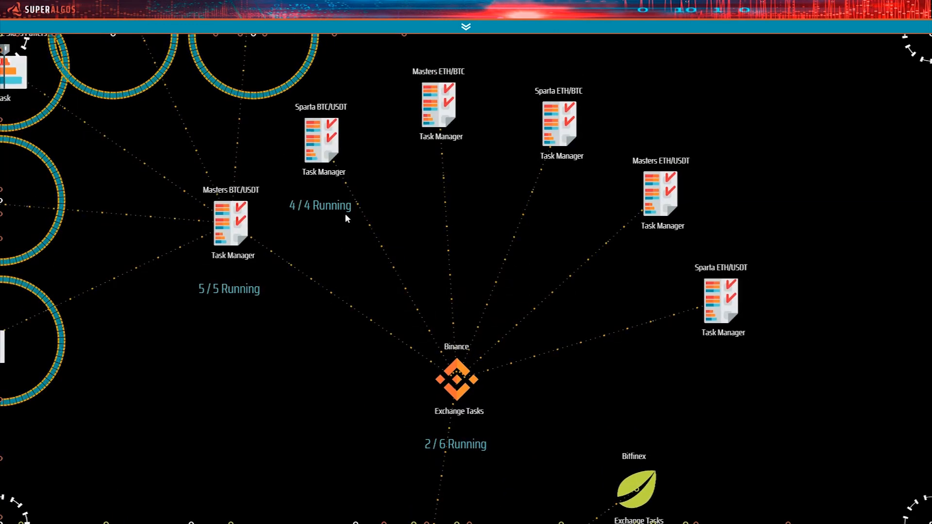
{"action": "mouse_move", "coordinate": [331, 343]}
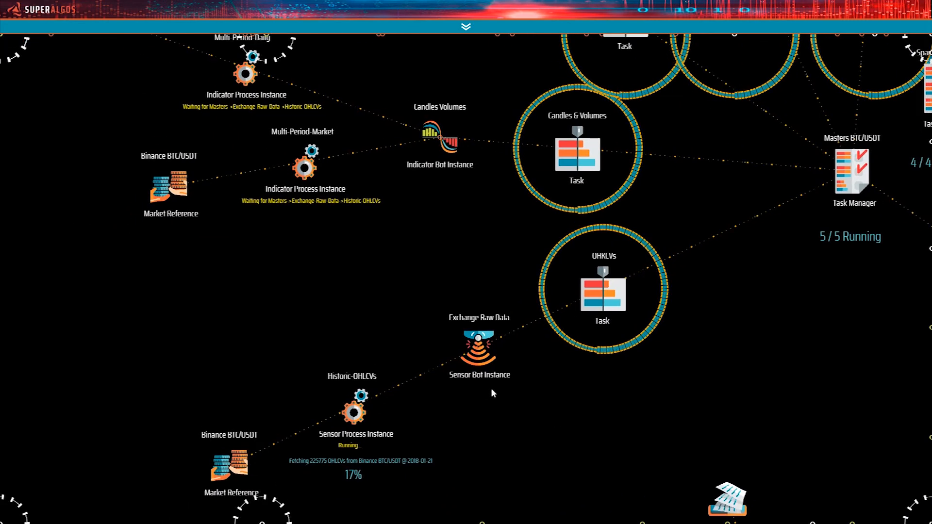
{"action": "mouse_move", "coordinate": [523, 338]}
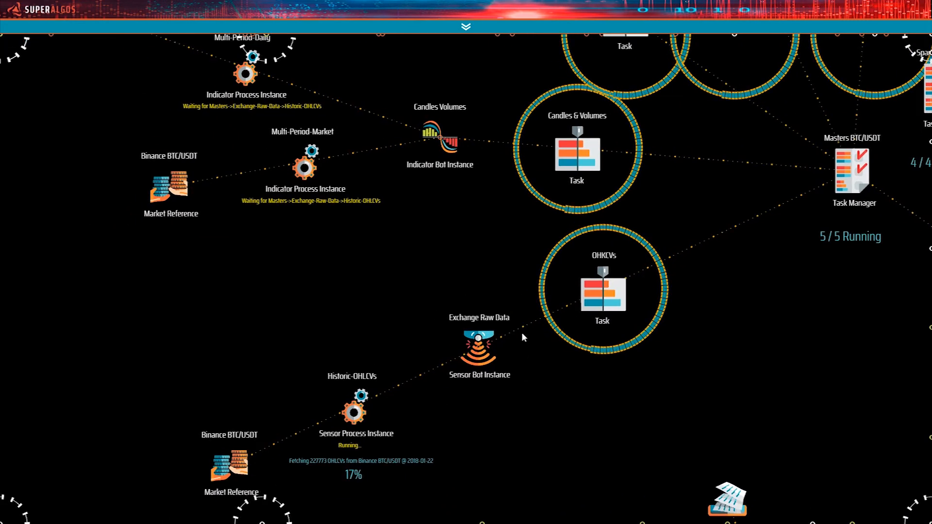
{"action": "mouse_move", "coordinate": [447, 325]}
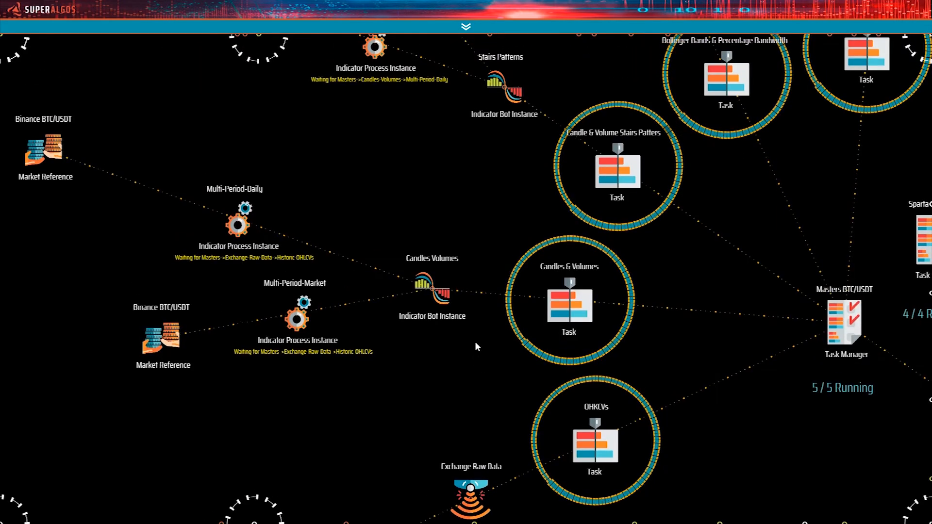
{"action": "mouse_move", "coordinate": [450, 233]}
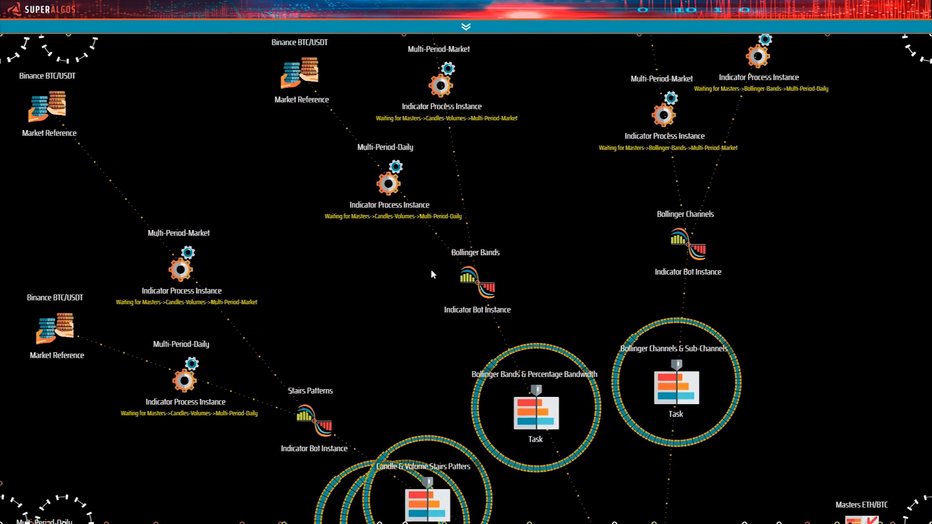
{"action": "mouse_move", "coordinate": [612, 194]}
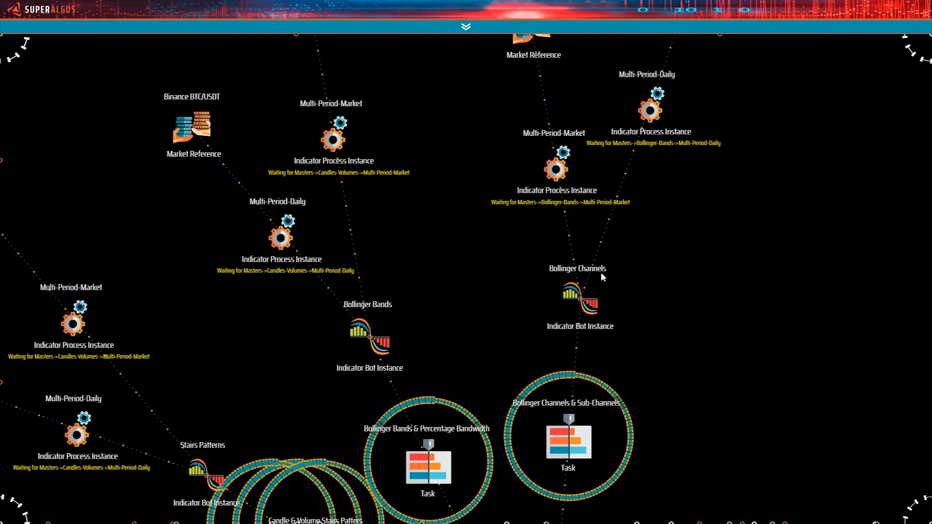
{"action": "mouse_move", "coordinate": [472, 302]}
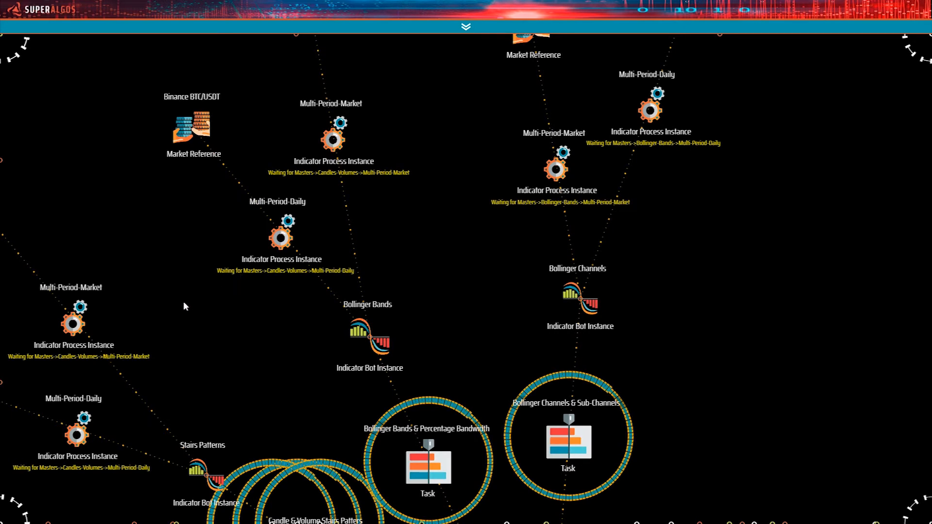
{"action": "mouse_move", "coordinate": [109, 496]}
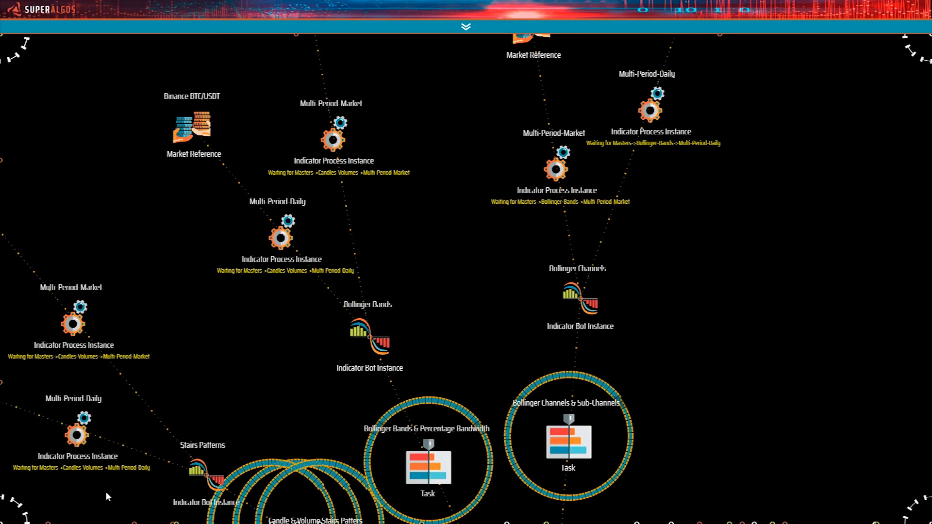
{"action": "mouse_move", "coordinate": [256, 375]}
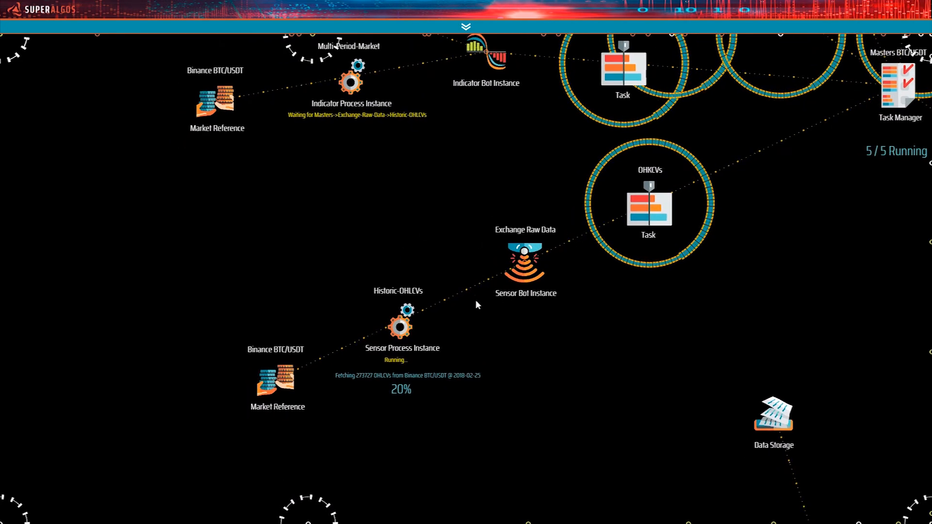
{"action": "mouse_move", "coordinate": [490, 327]}
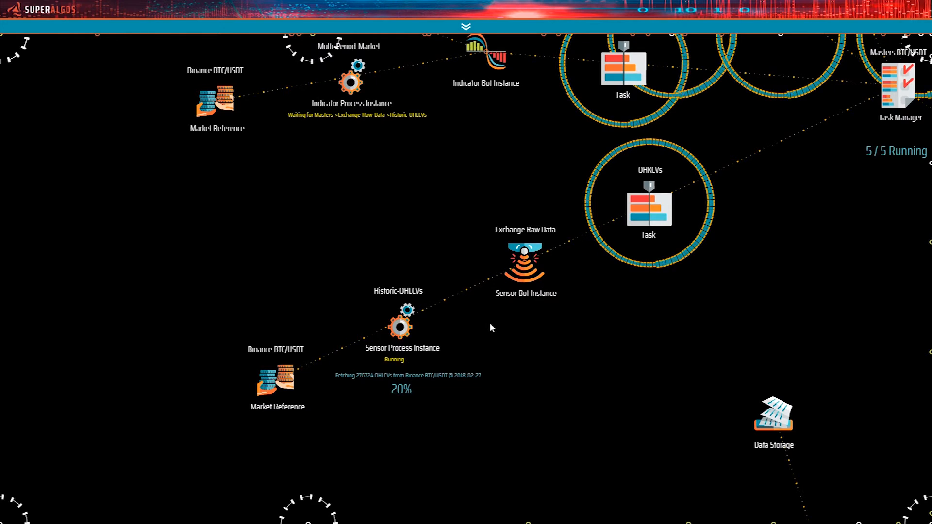
{"action": "mouse_move", "coordinate": [523, 316]}
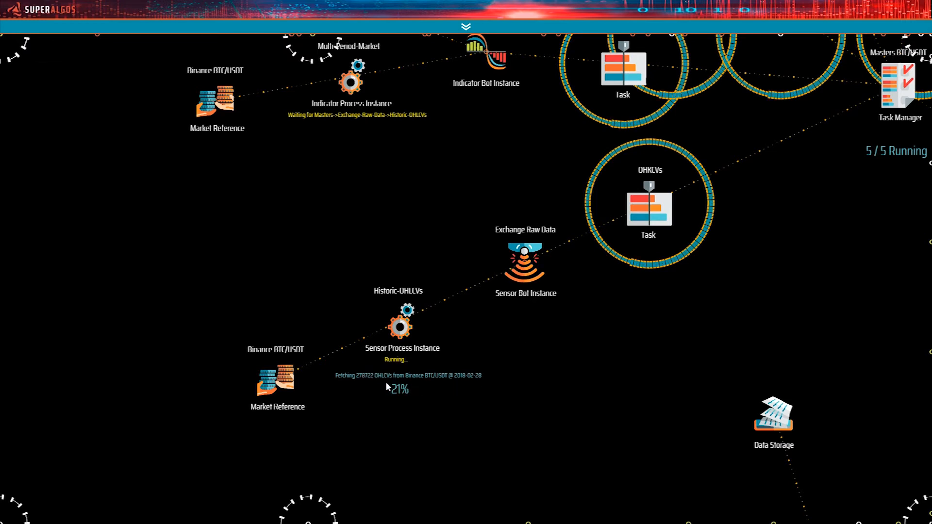
{"action": "mouse_move", "coordinate": [354, 384]}
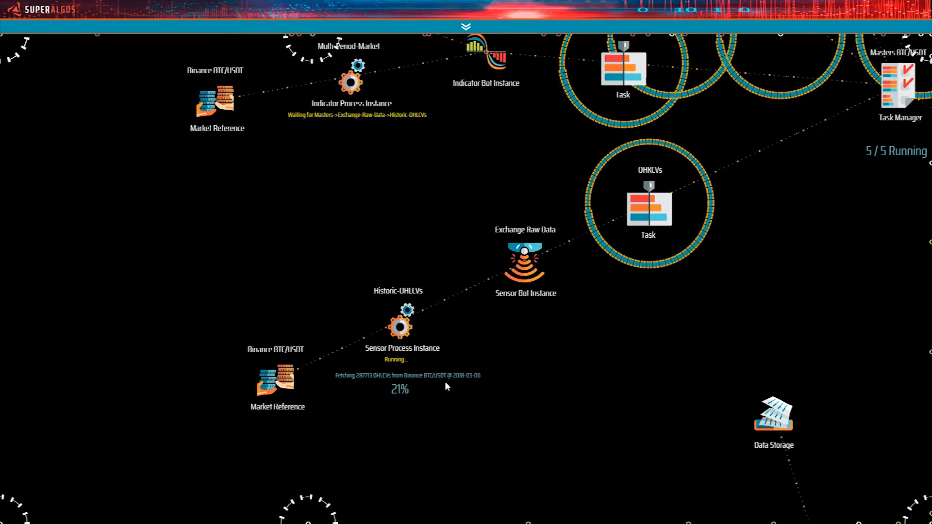
{"action": "mouse_move", "coordinate": [478, 384]}
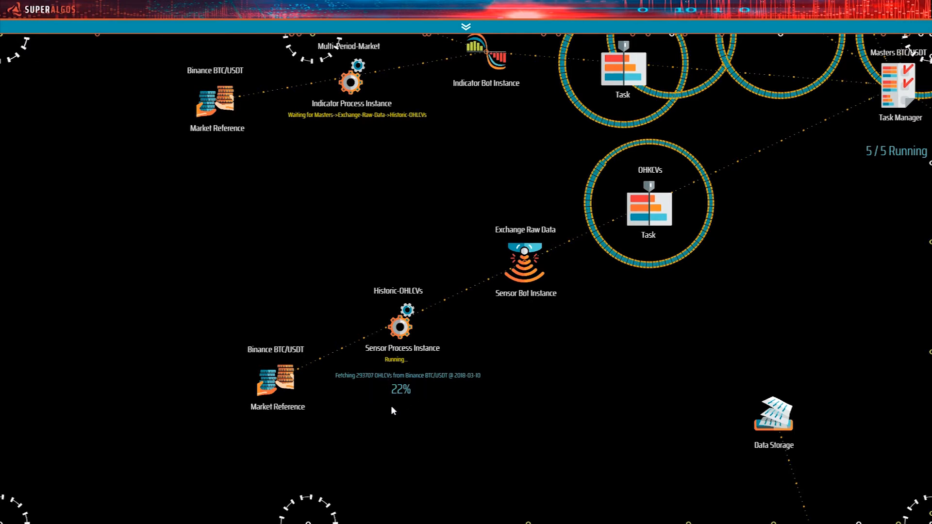
{"action": "mouse_move", "coordinate": [442, 325]}
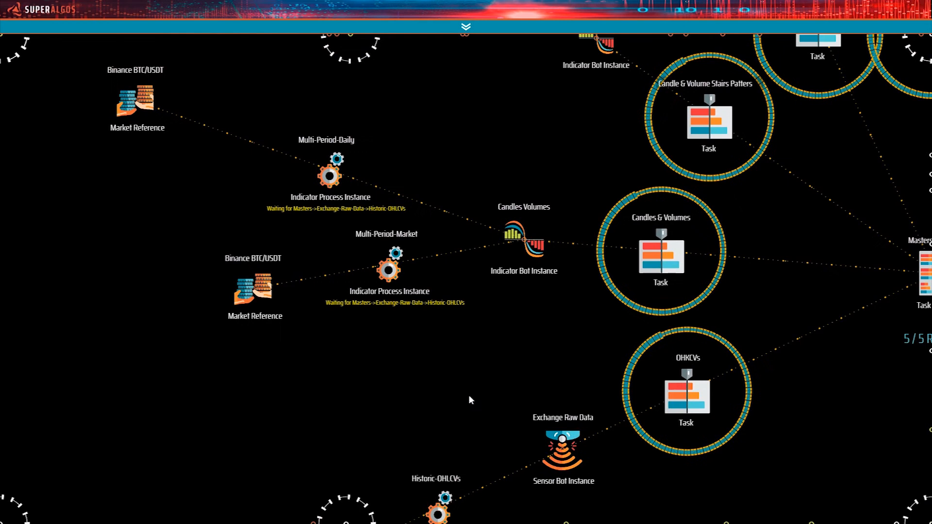
{"action": "mouse_move", "coordinate": [351, 315]}
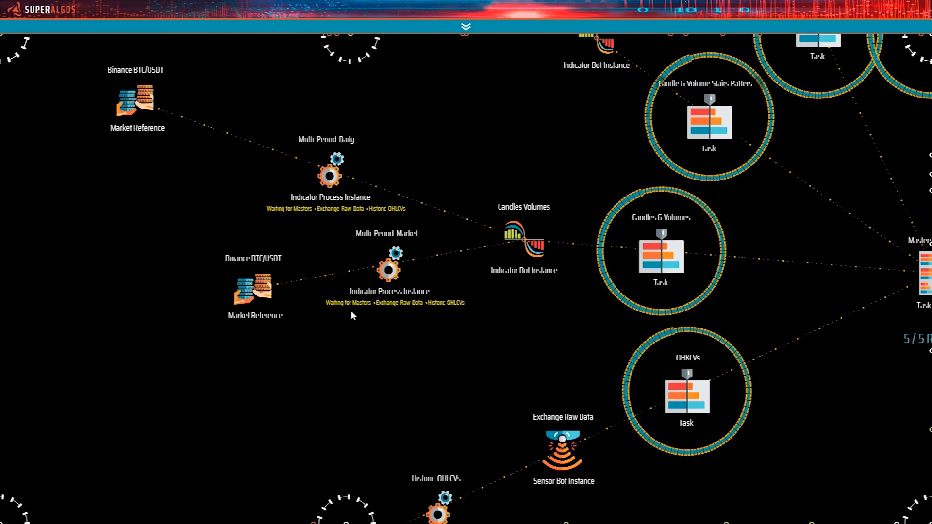
{"action": "mouse_move", "coordinate": [508, 409]}
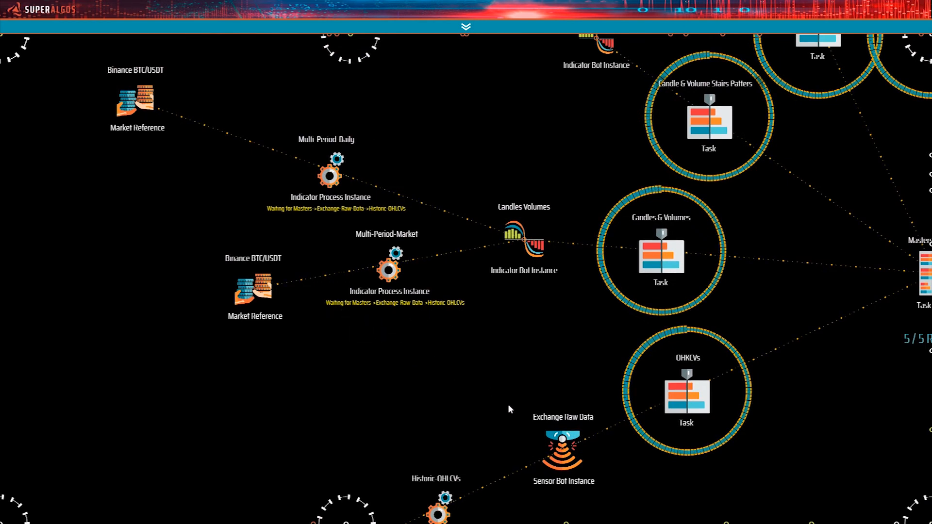
{"action": "mouse_move", "coordinate": [421, 438]}
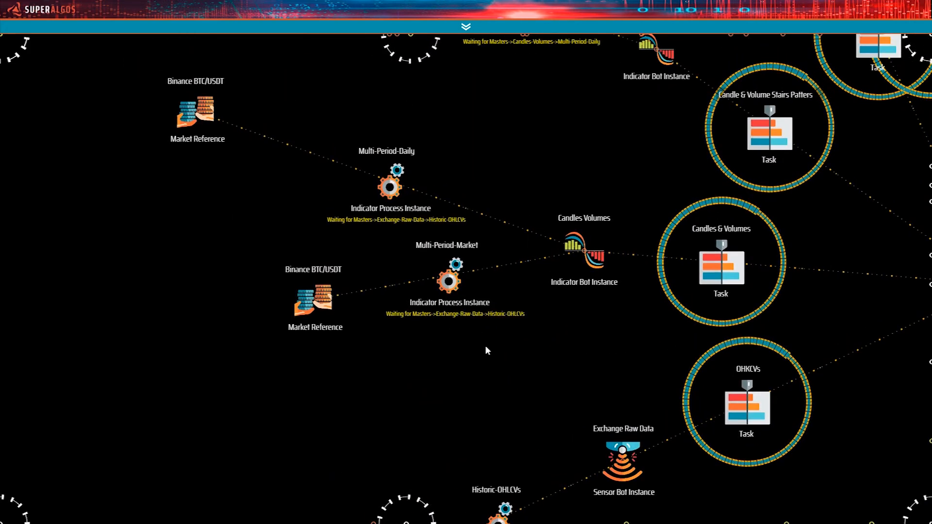
{"action": "mouse_move", "coordinate": [463, 37]}
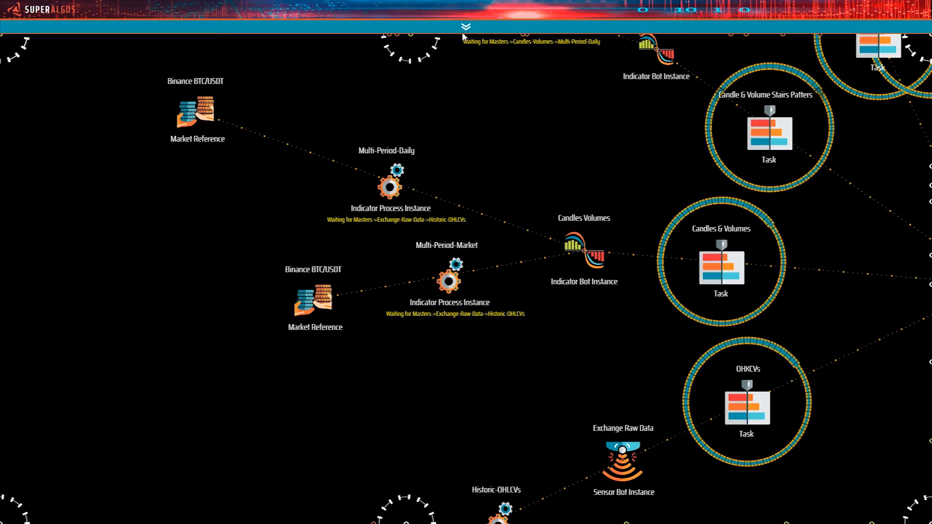
{"action": "left_click", "coordinate": [465, 27]}
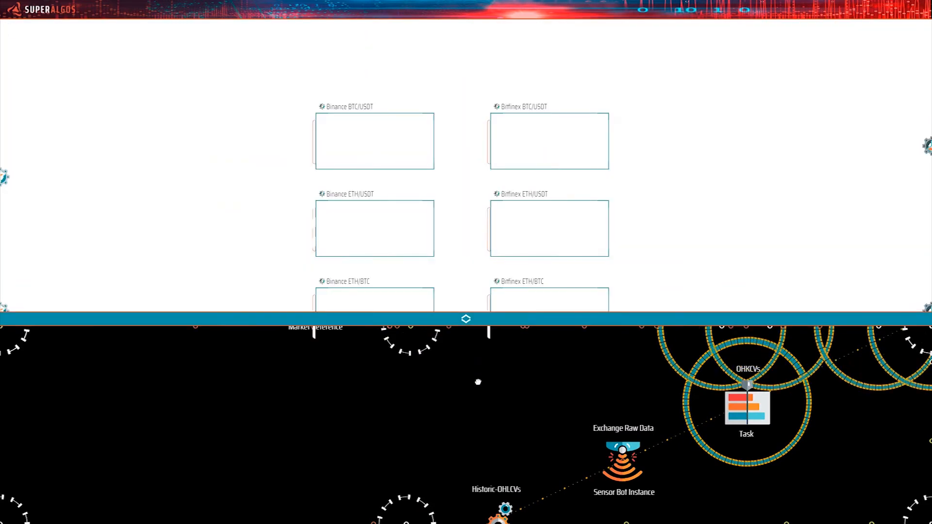
{"action": "left_click", "coordinate": [465, 320]}
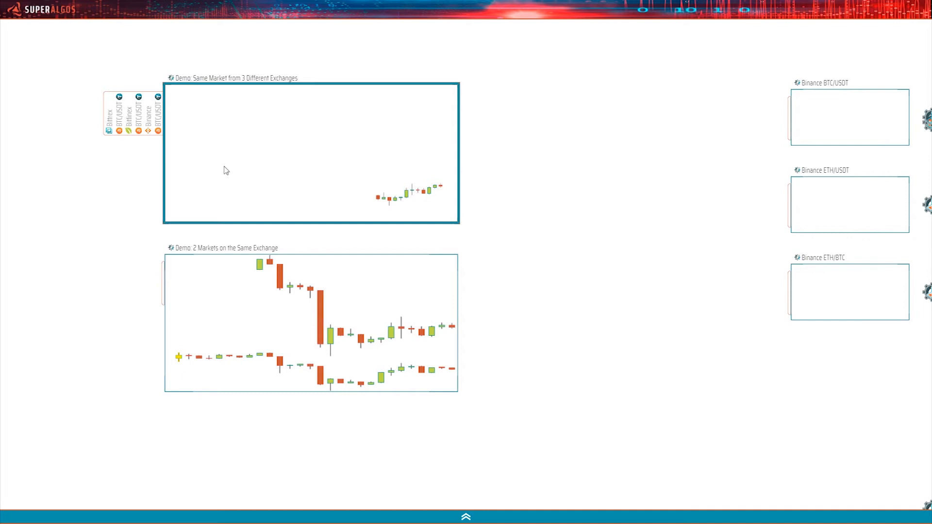
{"action": "mouse_move", "coordinate": [186, 155]}
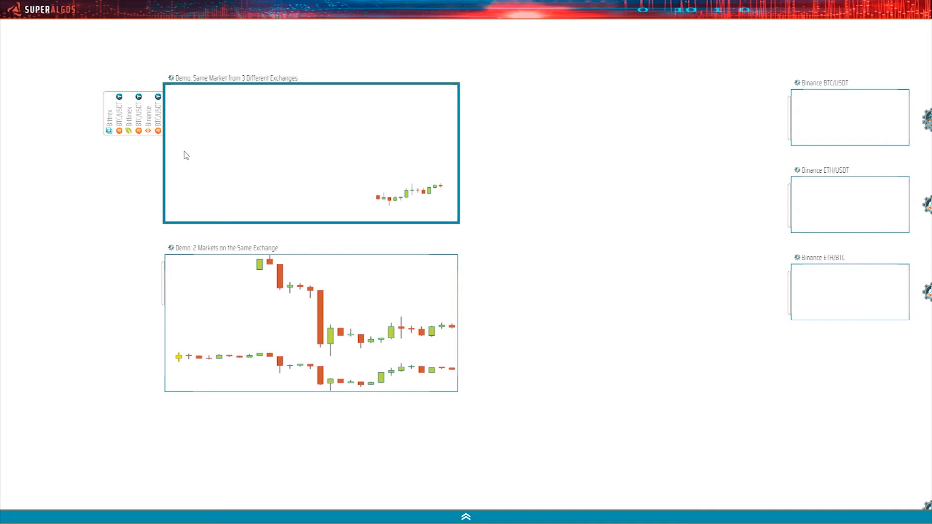
{"action": "mouse_move", "coordinate": [185, 126]}
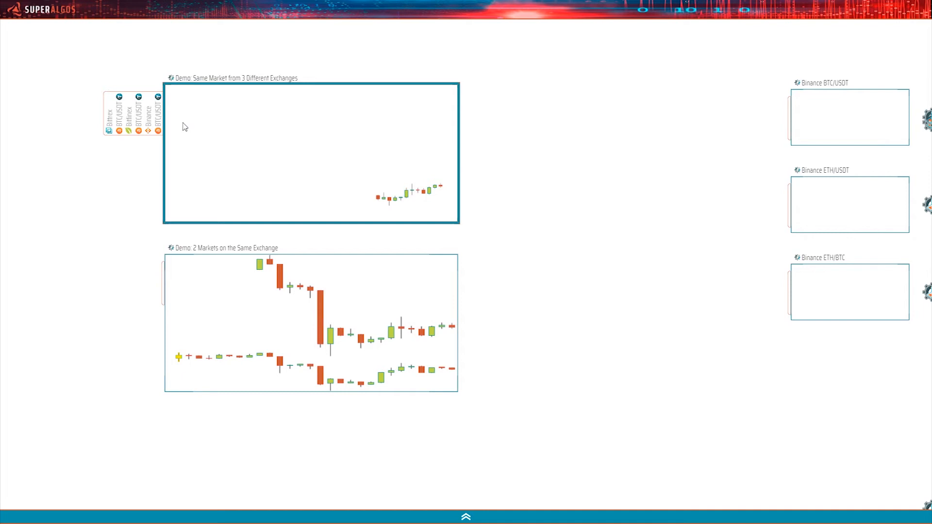
{"action": "mouse_move", "coordinate": [183, 135]}
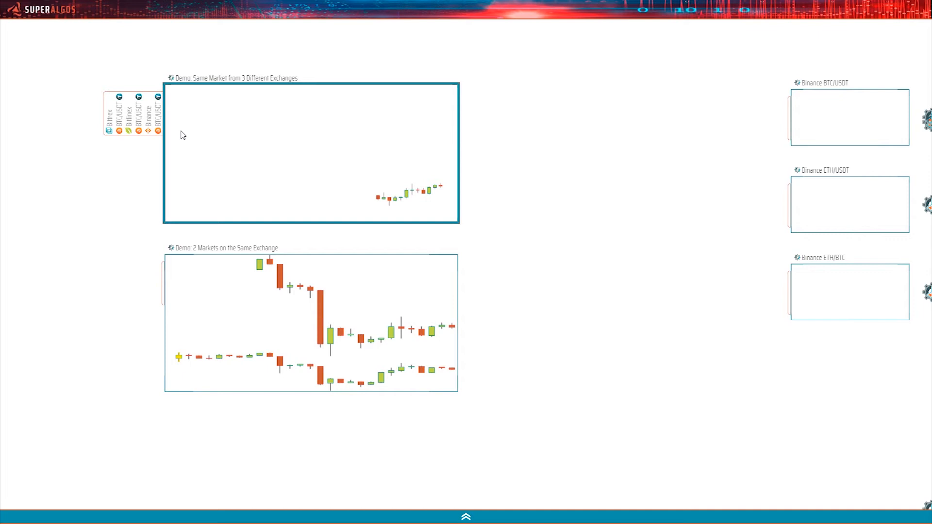
{"action": "mouse_move", "coordinate": [189, 159]}
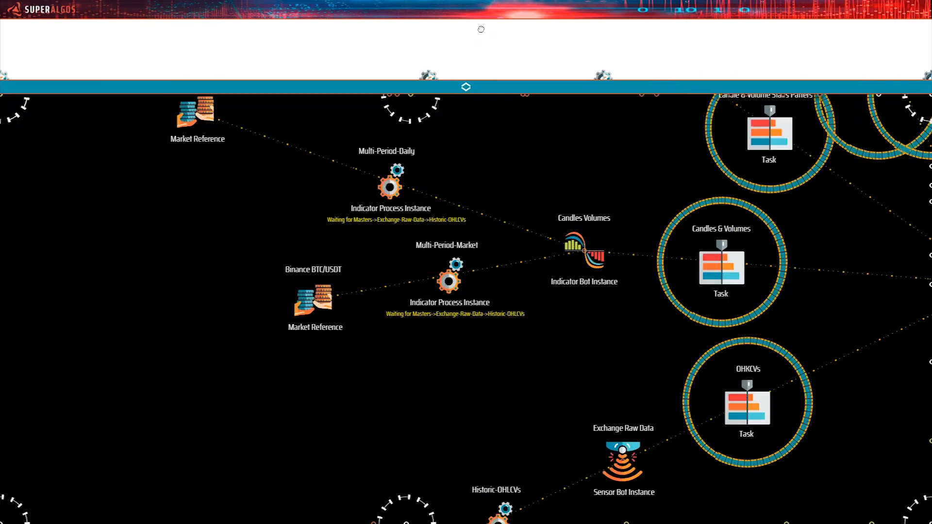
Hide the charts, return to the network, and bring up the Binance Exchange Tasks menu
{"action": "left_click", "coordinate": [465, 87]}
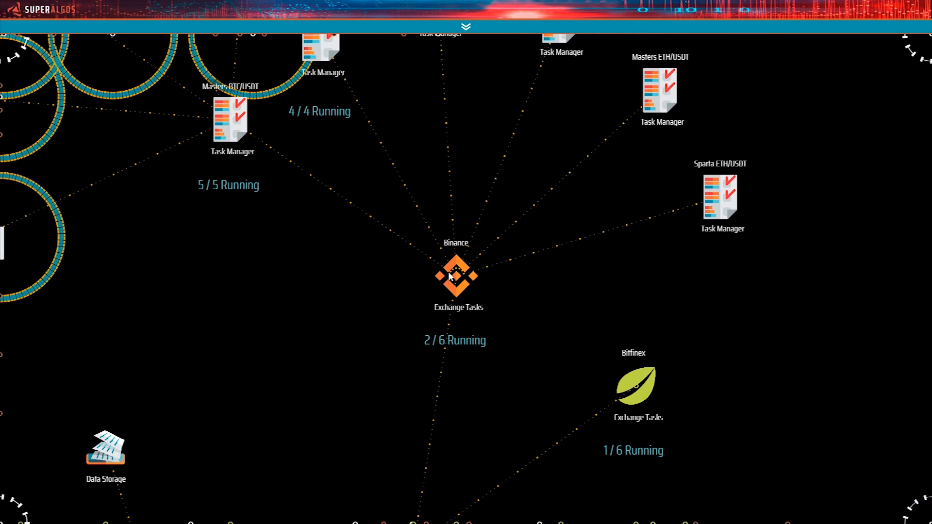
{"action": "left_click", "coordinate": [456, 276]}
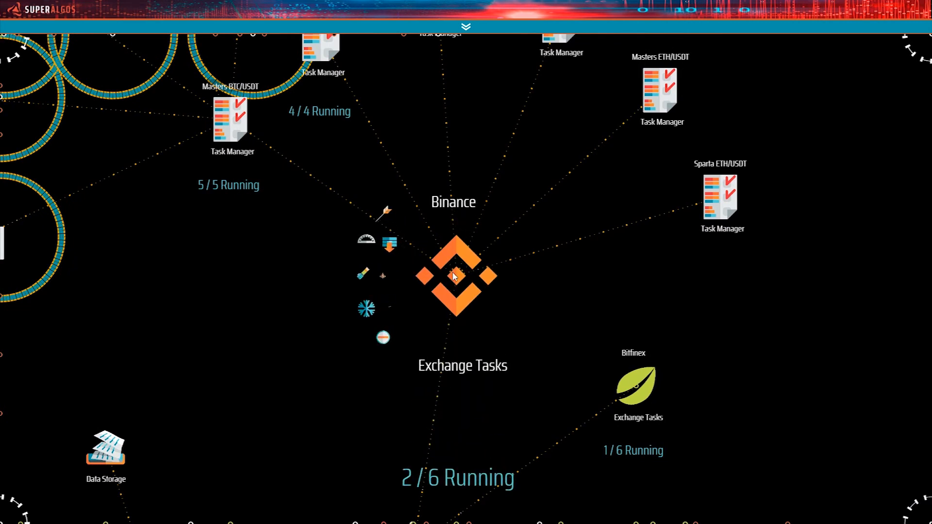
{"action": "left_click", "coordinate": [455, 276]}
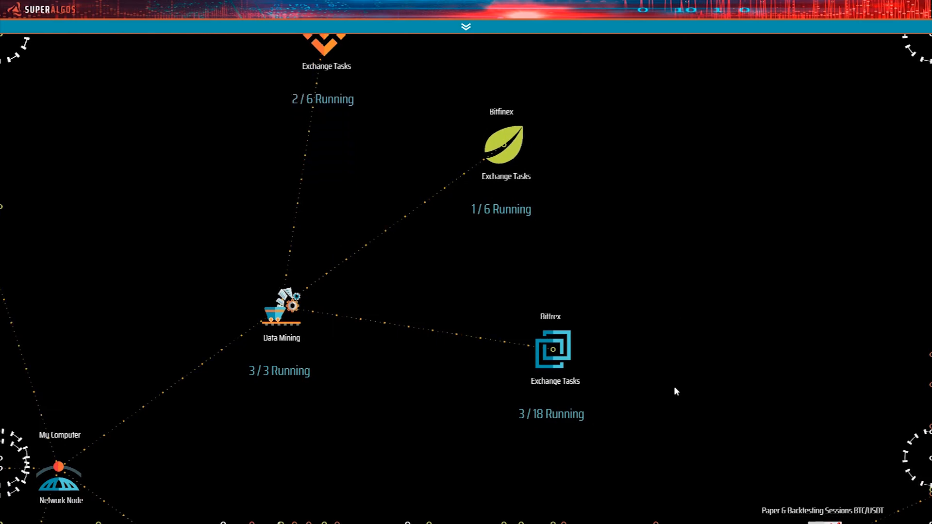
{"action": "mouse_move", "coordinate": [652, 439]}
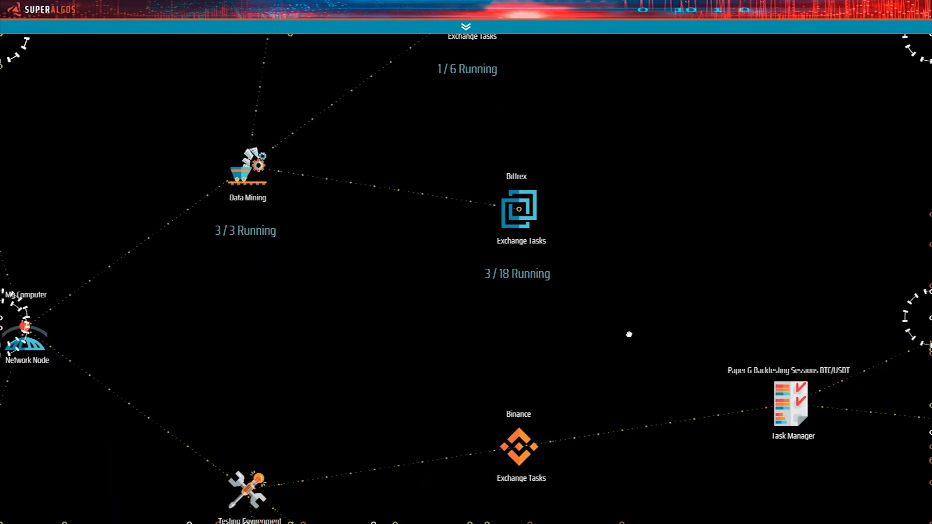
{"action": "mouse_move", "coordinate": [607, 330]}
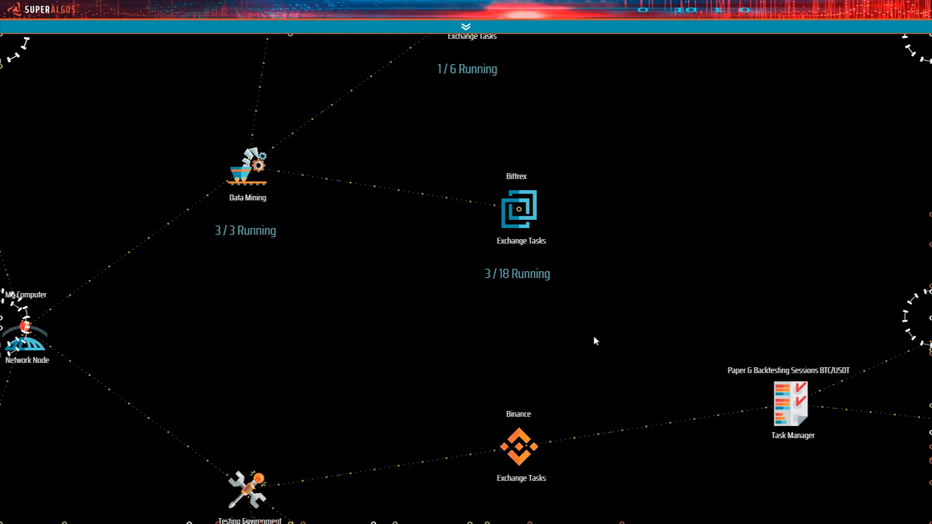
{"action": "mouse_move", "coordinate": [583, 343]}
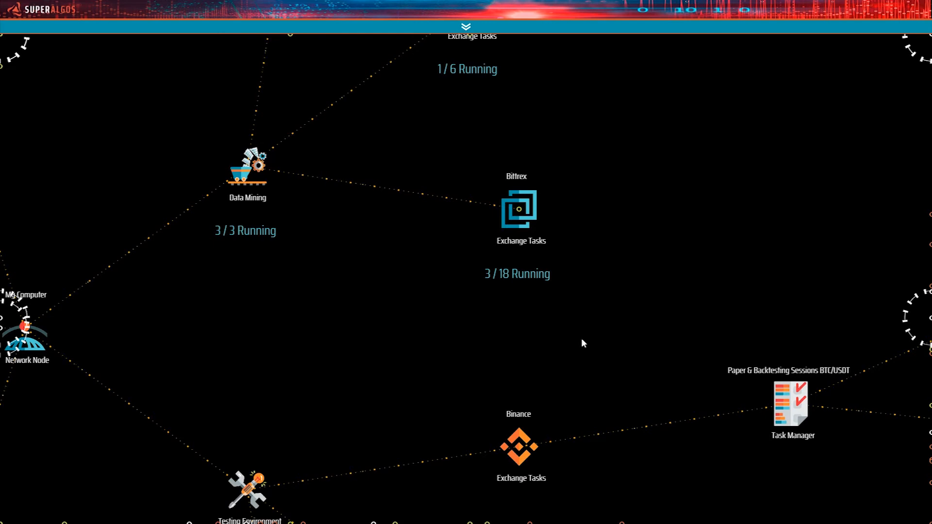
{"action": "mouse_move", "coordinate": [374, 400]}
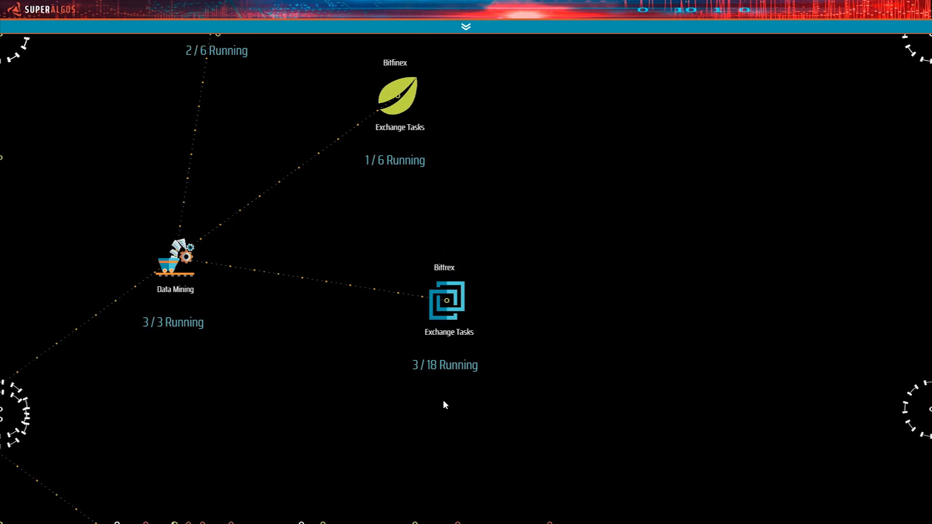
Open the Bittrex Exchange Tasks menu and its raw data sensor bot instance options
{"action": "left_click", "coordinate": [445, 300]}
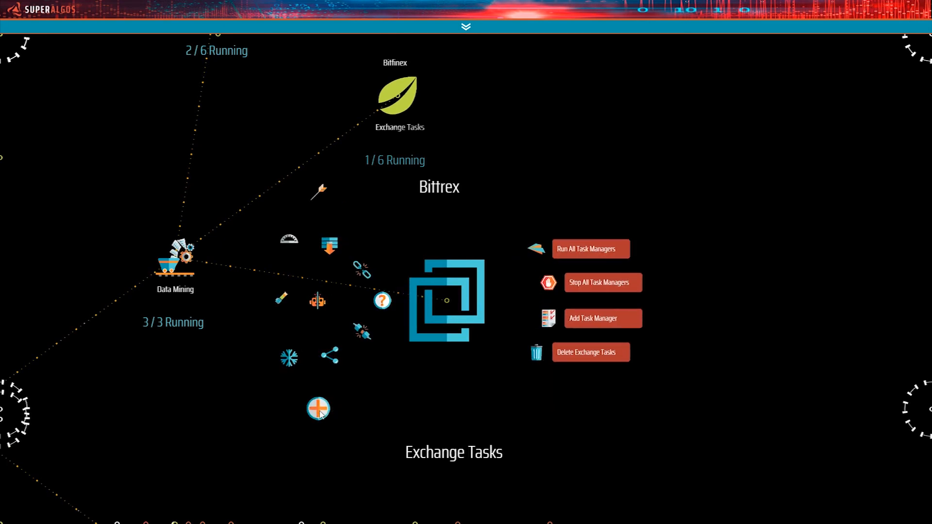
{"action": "left_click", "coordinate": [317, 408]}
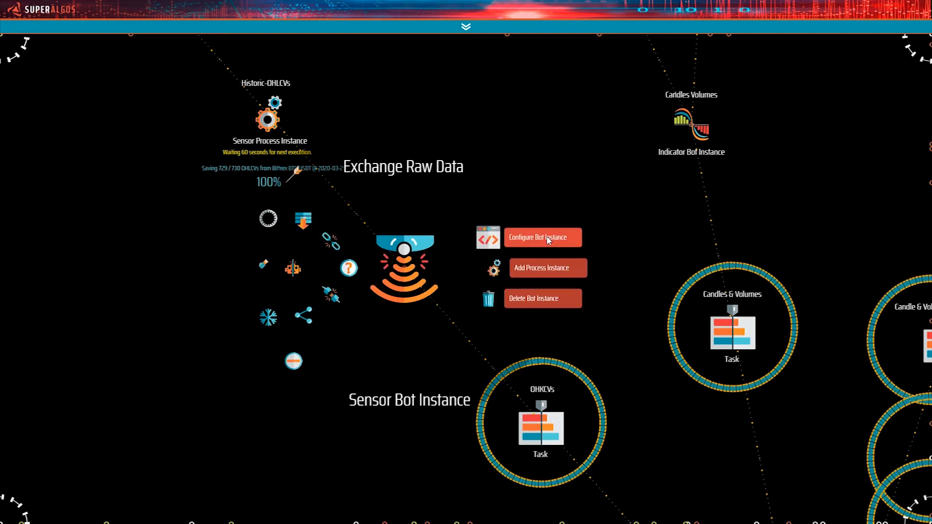
{"action": "left_click", "coordinate": [541, 238]}
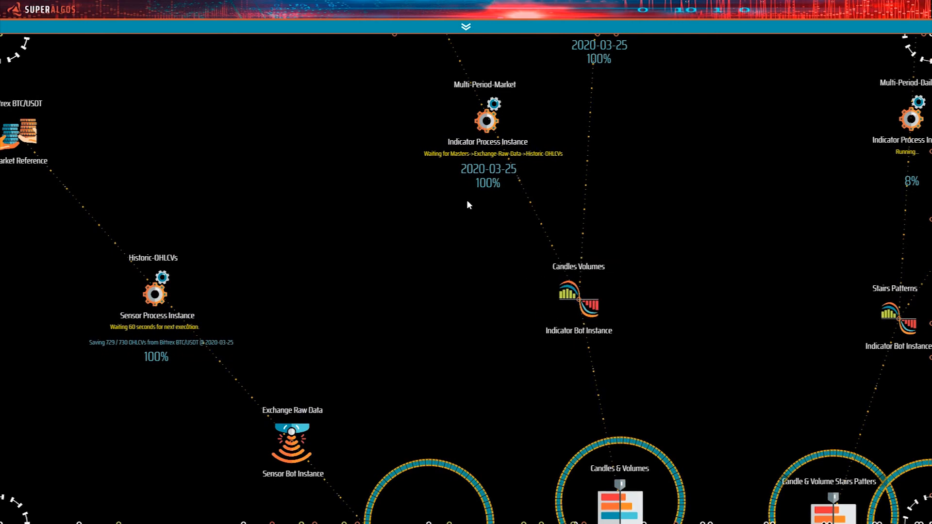
{"action": "mouse_move", "coordinate": [526, 198]}
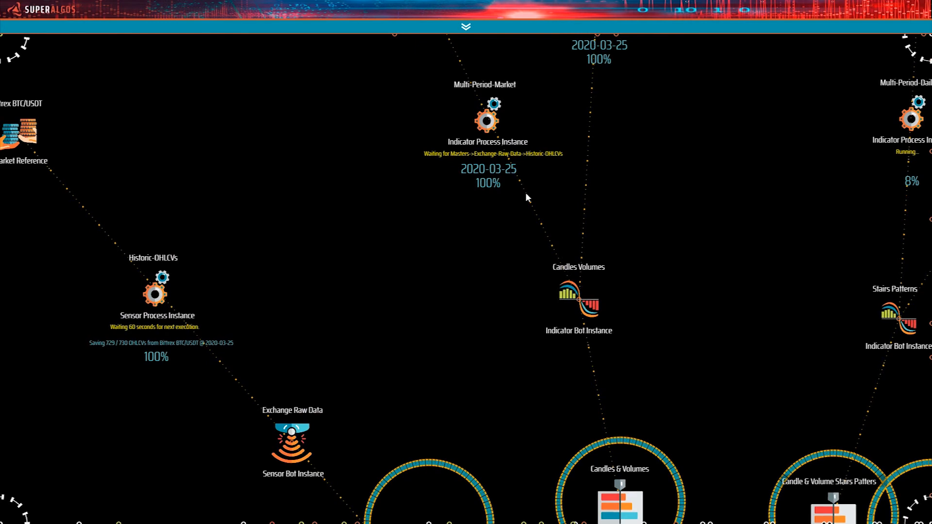
{"action": "mouse_move", "coordinate": [746, 231]}
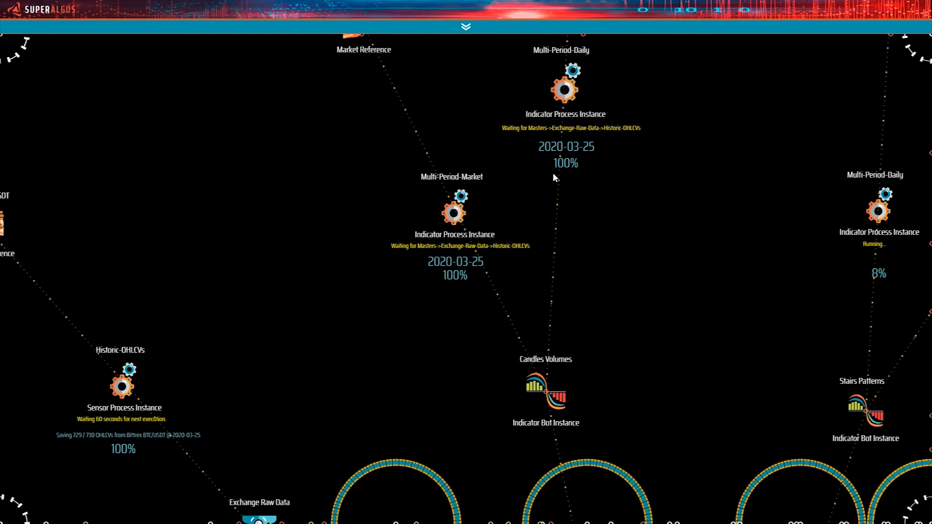
{"action": "mouse_move", "coordinate": [813, 341]}
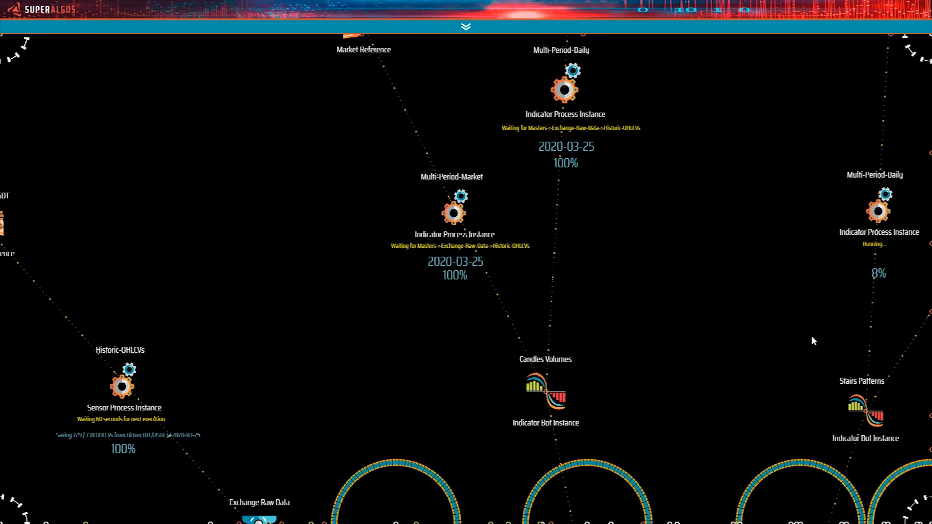
{"action": "mouse_move", "coordinate": [494, 138]}
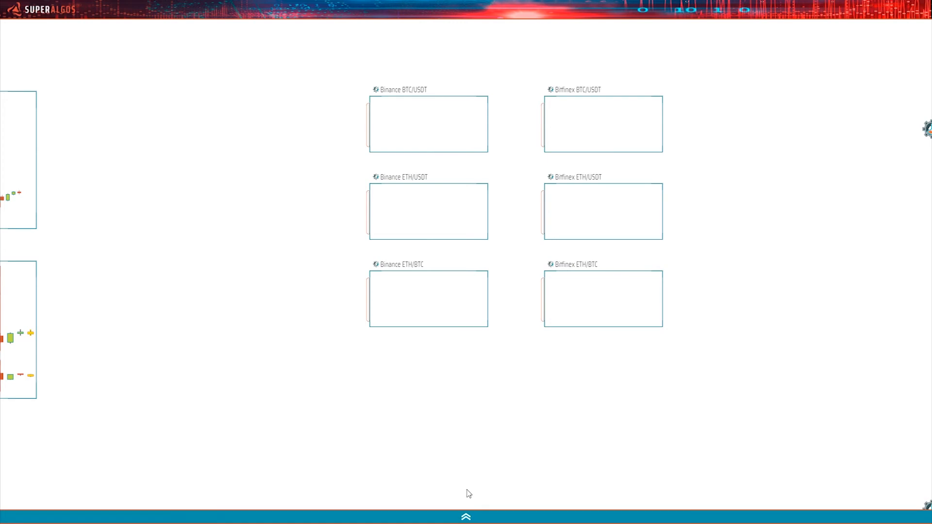
{"action": "mouse_move", "coordinate": [525, 474]}
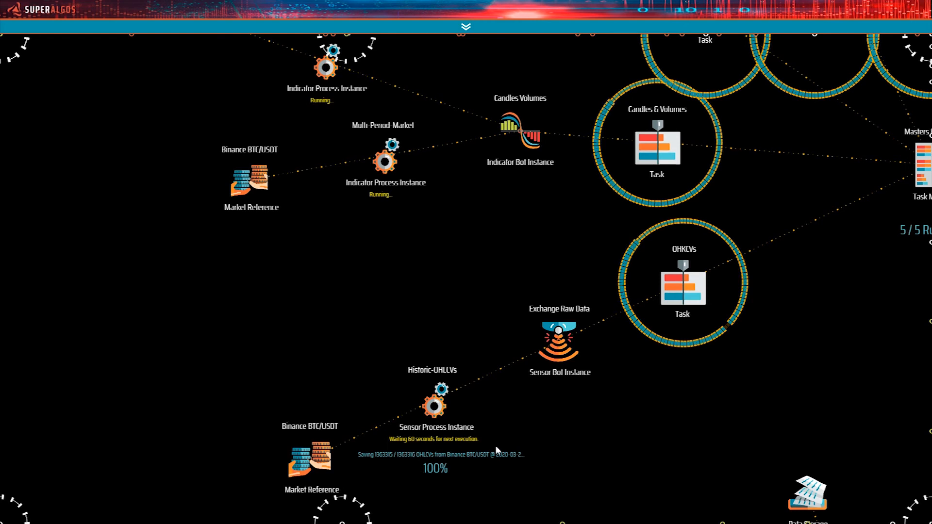
{"action": "mouse_move", "coordinate": [395, 205]}
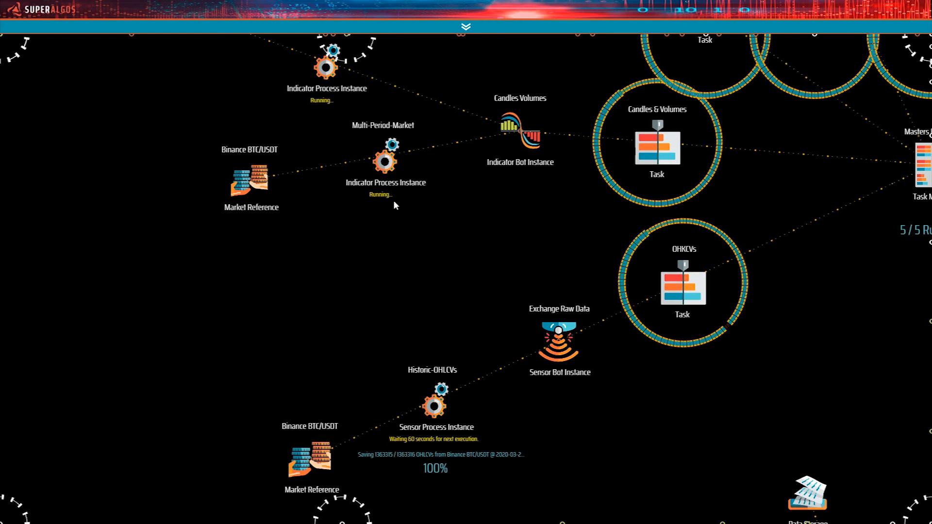
{"action": "mouse_move", "coordinate": [315, 113]}
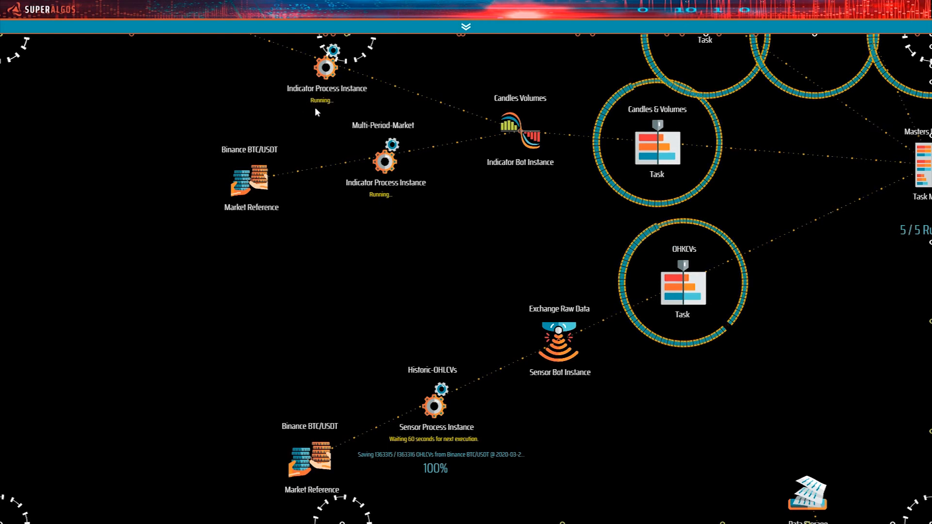
{"action": "mouse_move", "coordinate": [381, 219]}
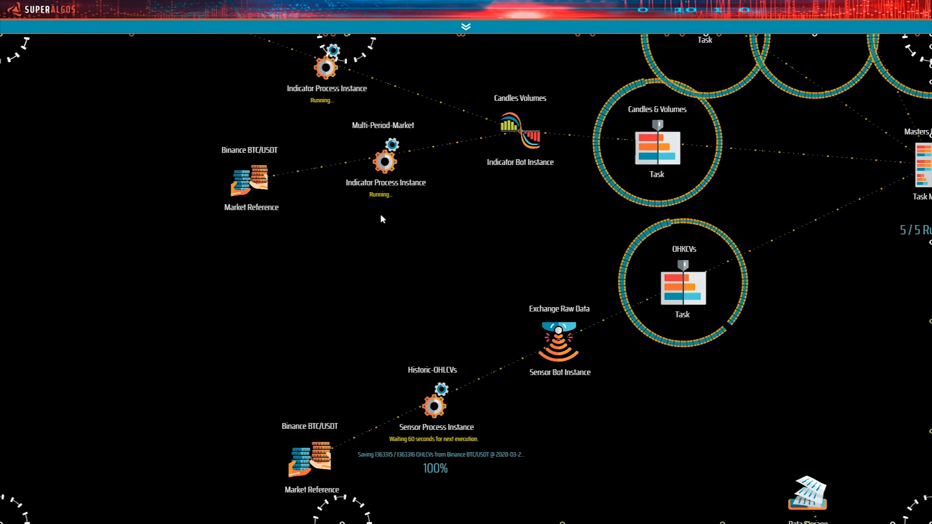
{"action": "mouse_move", "coordinate": [486, 295]}
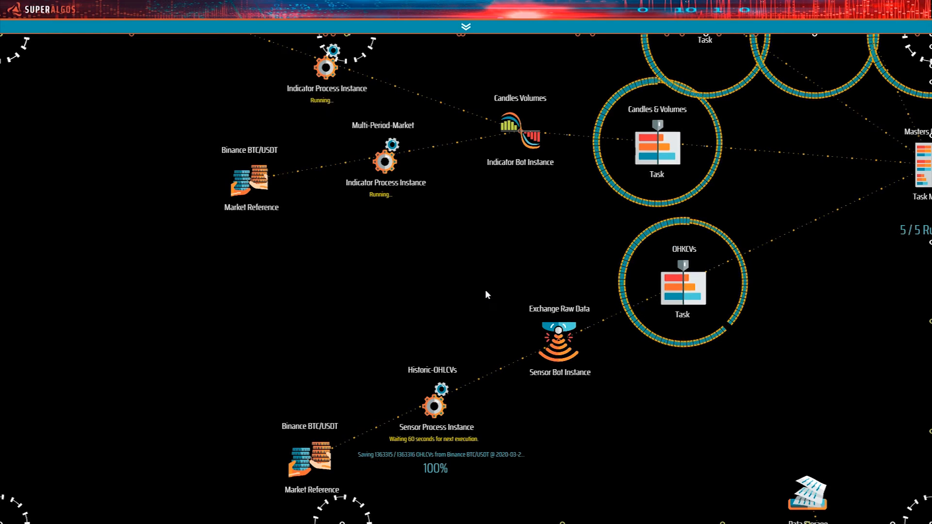
{"action": "mouse_move", "coordinate": [471, 479]}
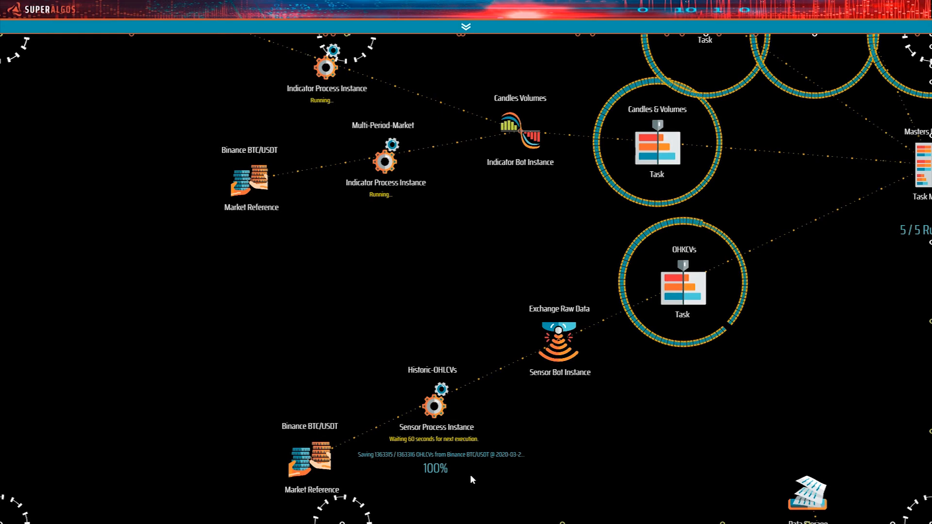
{"action": "mouse_move", "coordinate": [374, 484]}
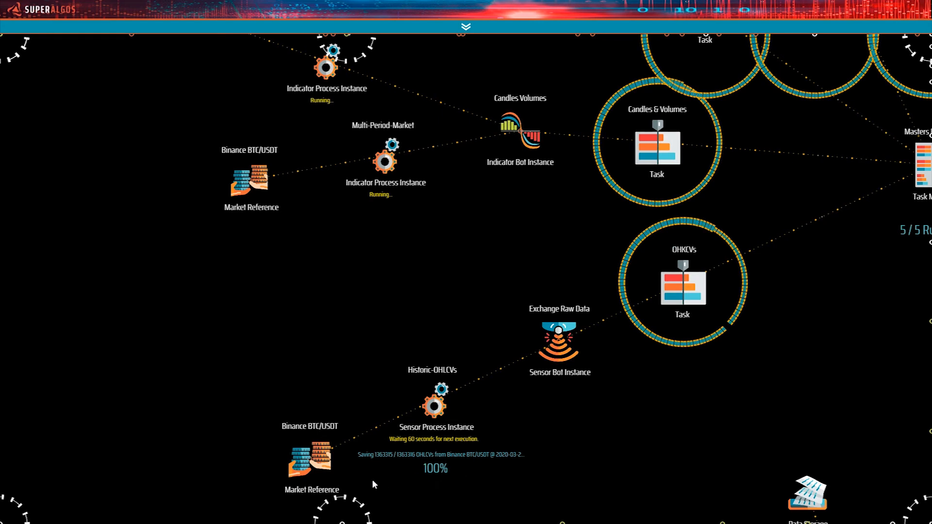
{"action": "mouse_move", "coordinate": [496, 484]}
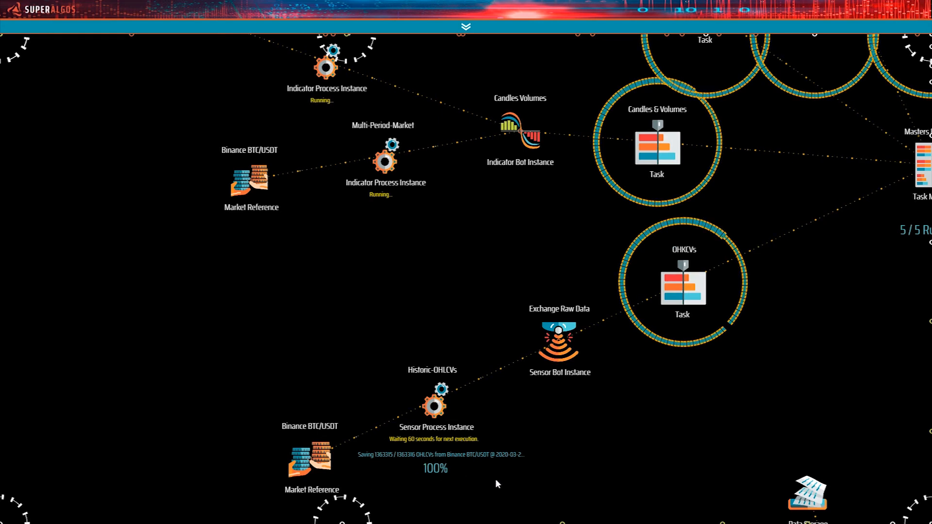
{"action": "mouse_move", "coordinate": [540, 376]}
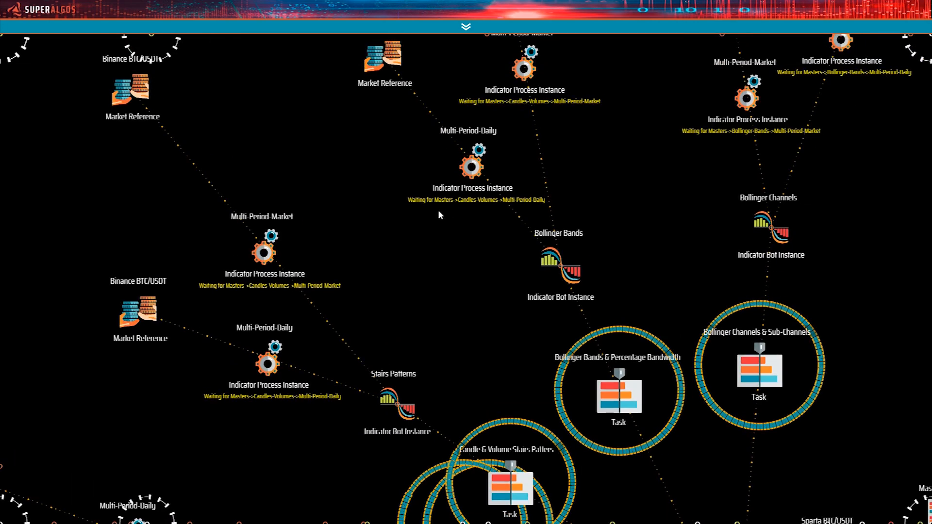
{"action": "mouse_move", "coordinate": [429, 217]}
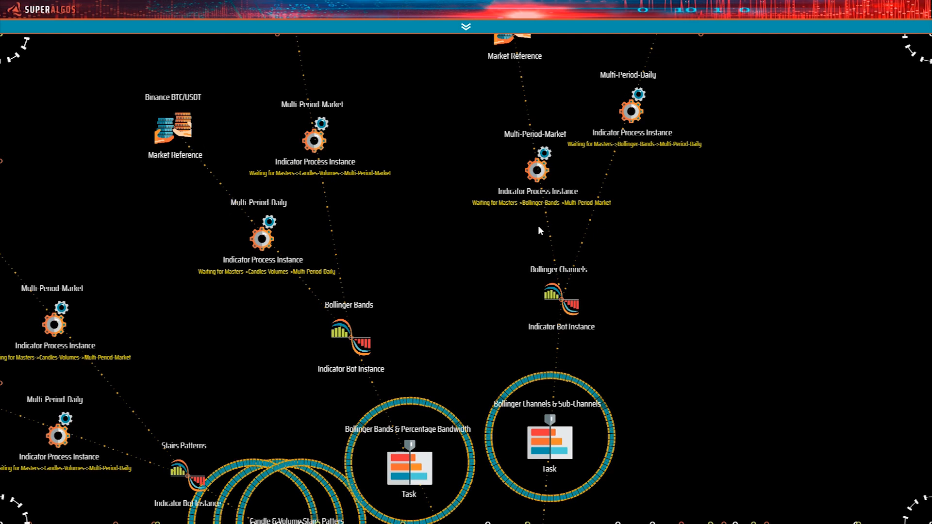
{"action": "mouse_move", "coordinate": [513, 228]}
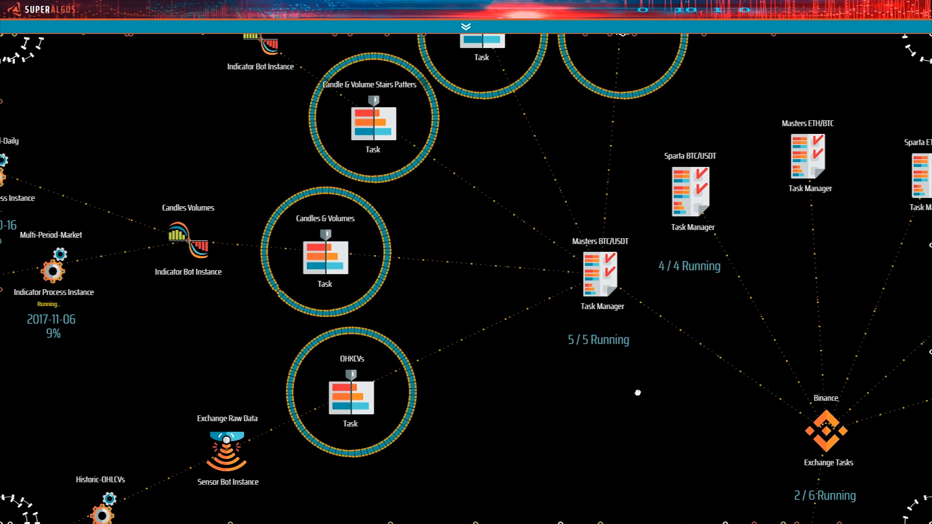
Leave the Masters BTC/USDT Task Manager and pan to the Data Mining node
{"action": "left_click", "coordinate": [600, 273]}
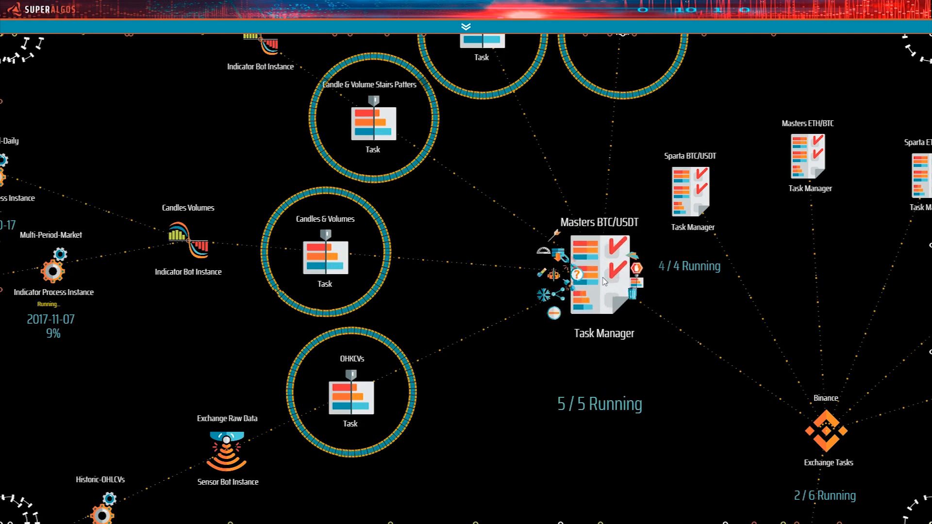
{"action": "right_click", "coordinate": [598, 276]}
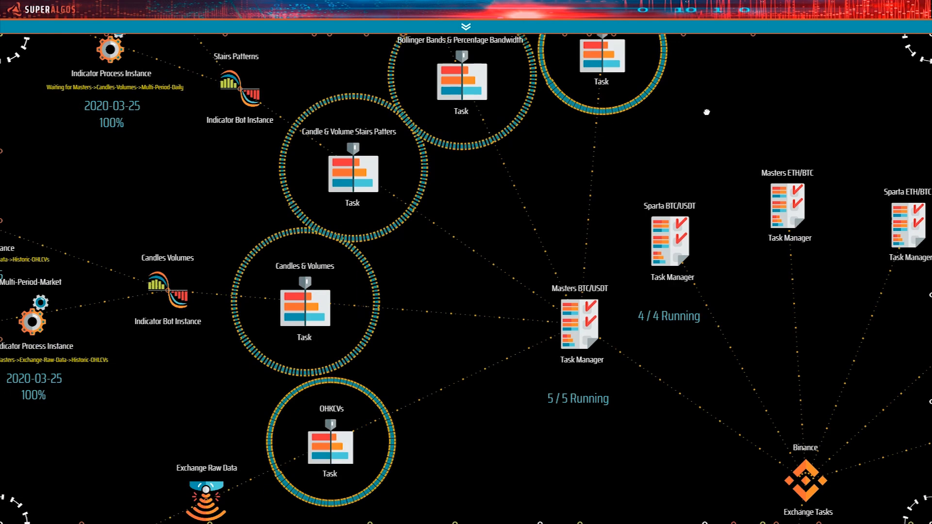
{"action": "left_click", "coordinate": [579, 324]}
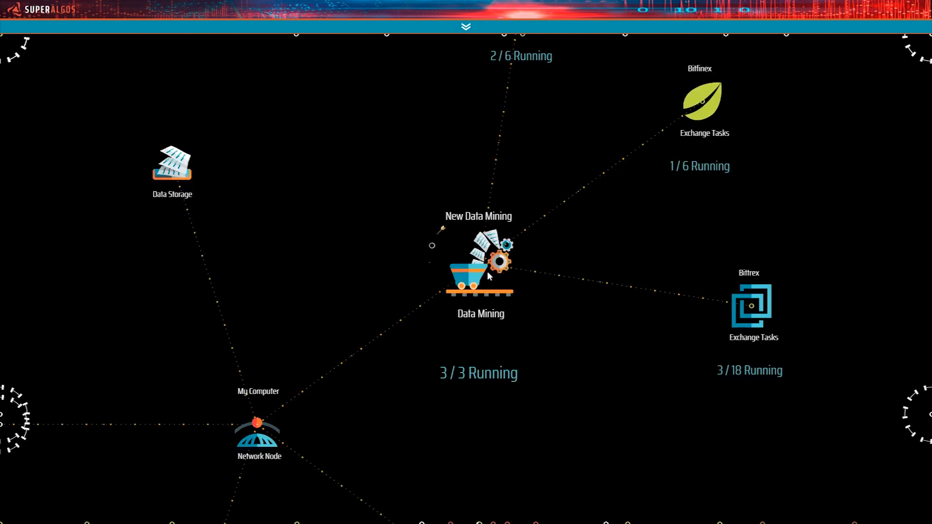
Stop all Data Mining exchange tasks, confirm, and switch to the Cmder log
{"action": "left_click", "coordinate": [480, 280]}
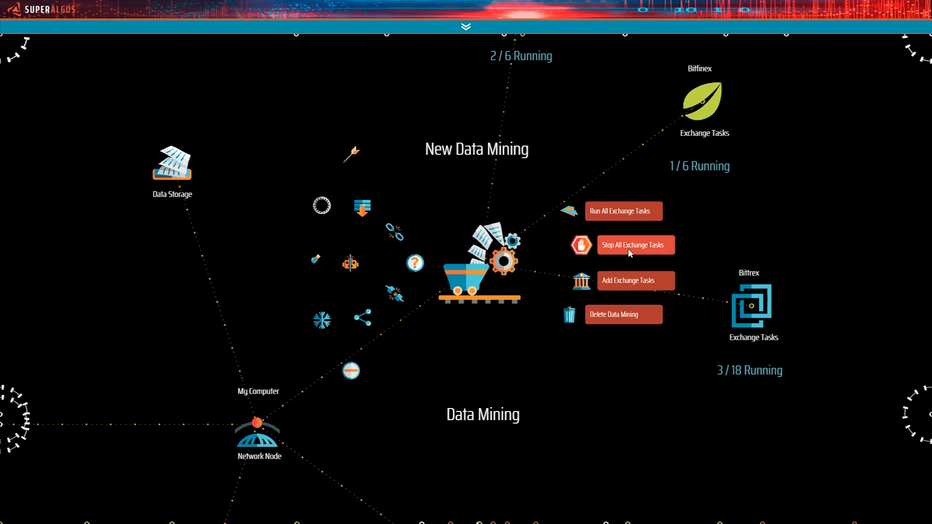
{"action": "left_click", "coordinate": [635, 245]}
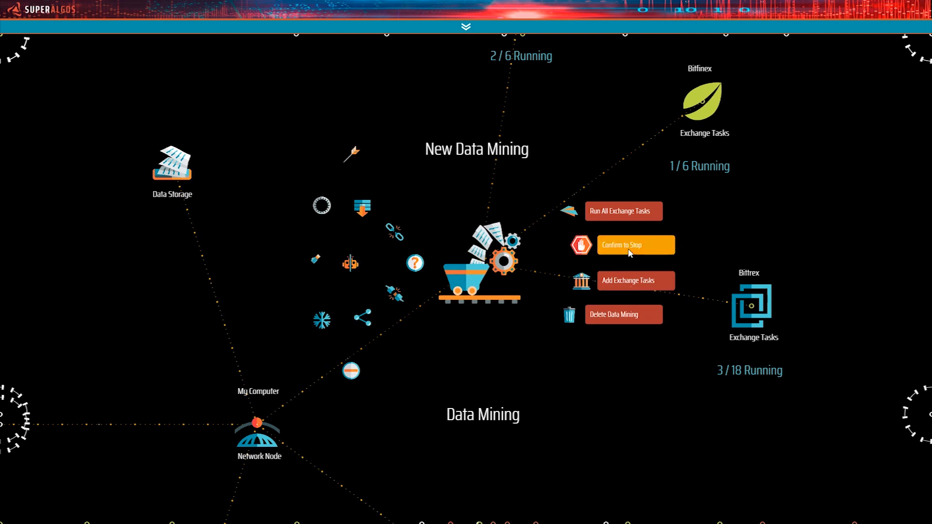
{"action": "left_click", "coordinate": [635, 245]}
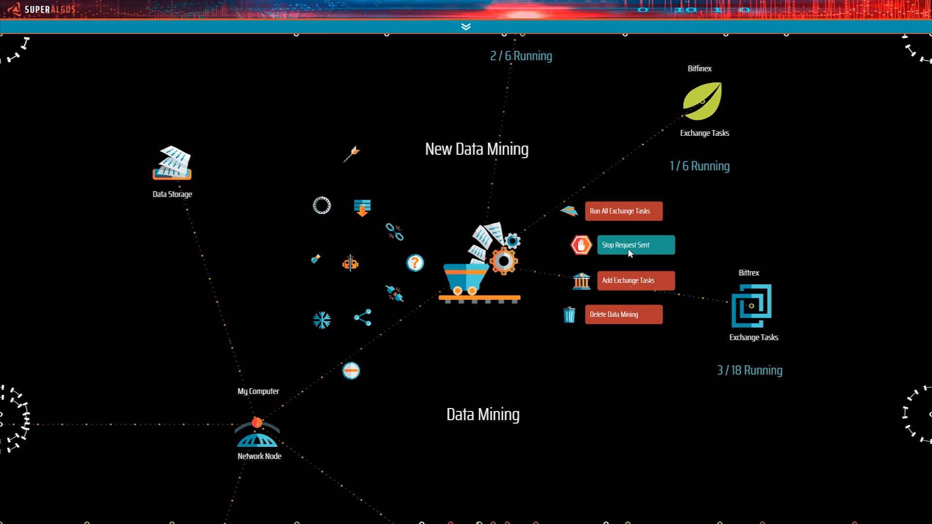
{"action": "left_click", "coordinate": [154, 515]}
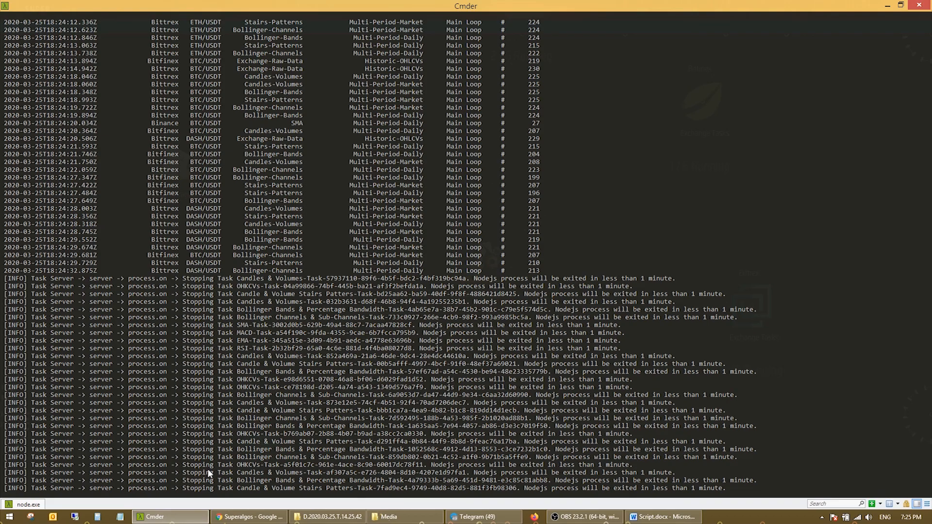
{"action": "left_click", "coordinate": [249, 515]}
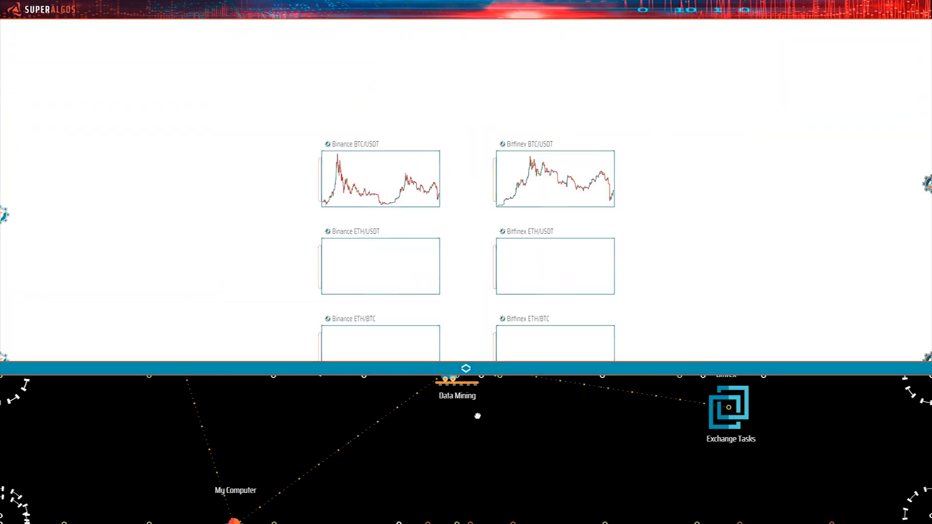
Collapse the network canvas so Binance and Bitfinex BTC/USDT price charts fill the screen
{"action": "left_click", "coordinate": [466, 368]}
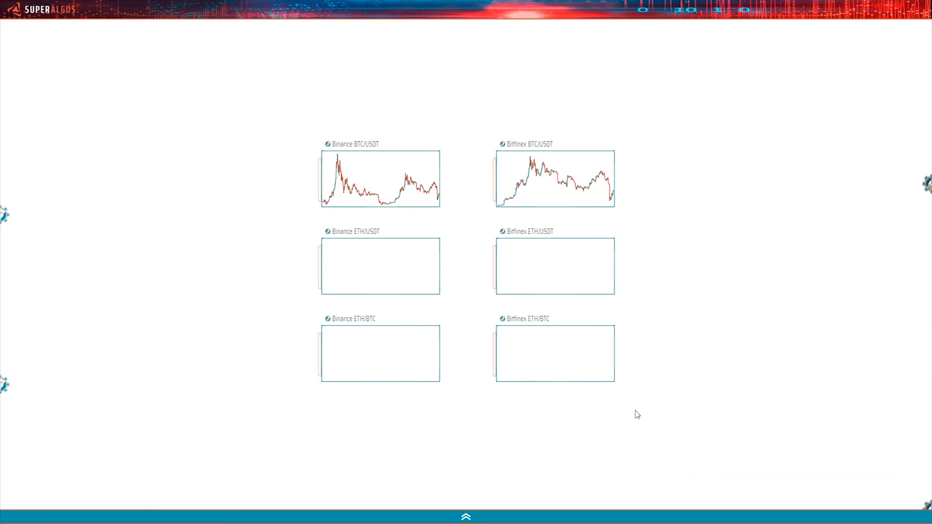
{"action": "mouse_move", "coordinate": [705, 286]}
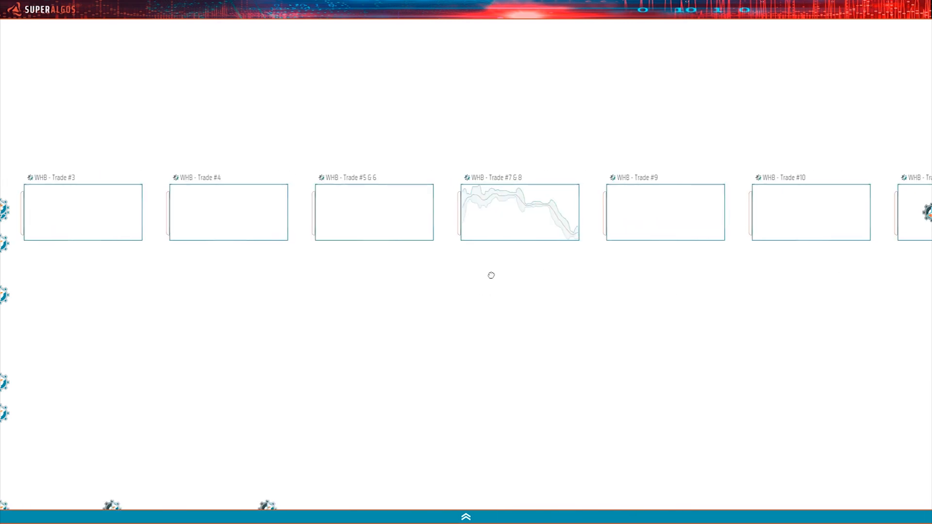
Pan the charts space to the WHB Trade row showing Trades #7 & 8, #9, #10 and #11
{"action": "left_click", "coordinate": [519, 223]}
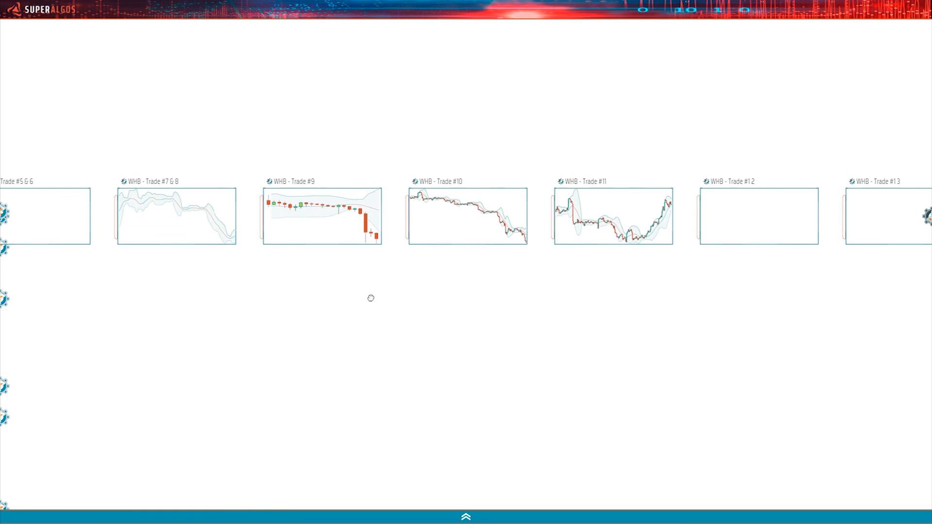
{"action": "mouse_move", "coordinate": [372, 302]}
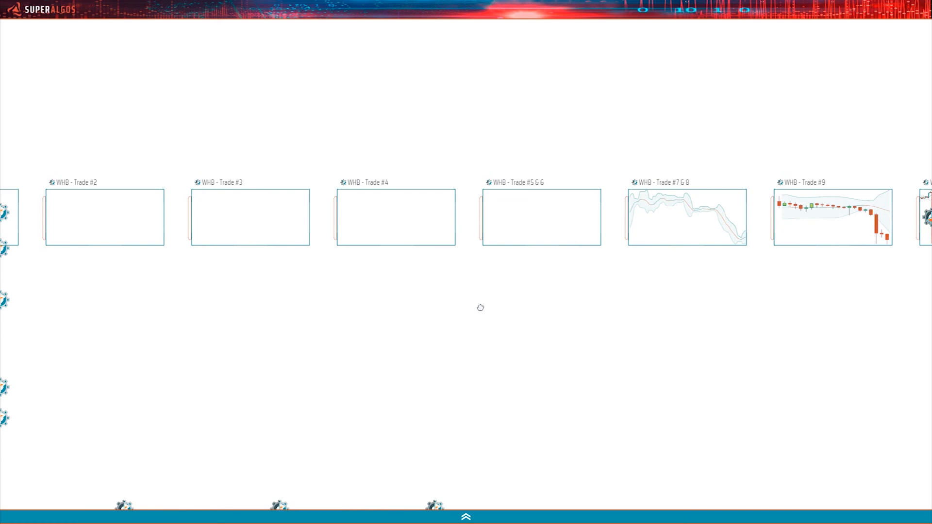
{"action": "mouse_move", "coordinate": [187, 273]}
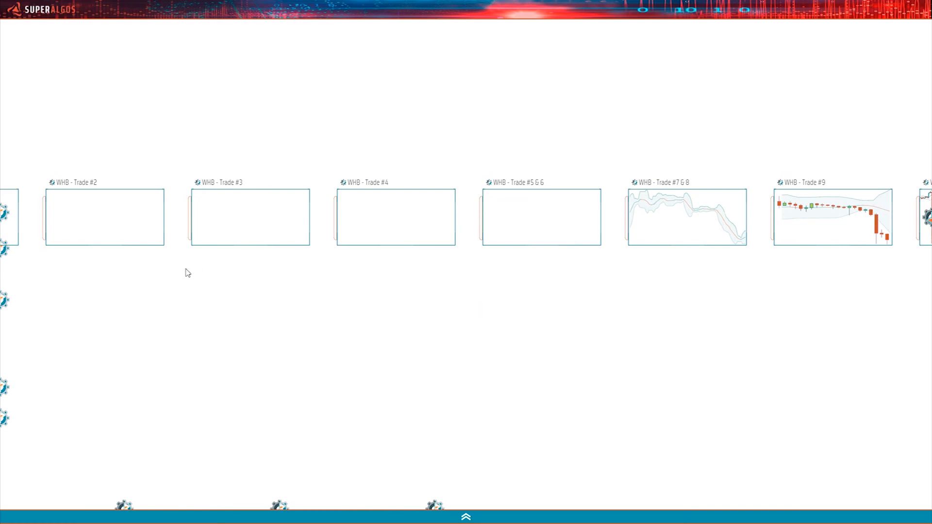